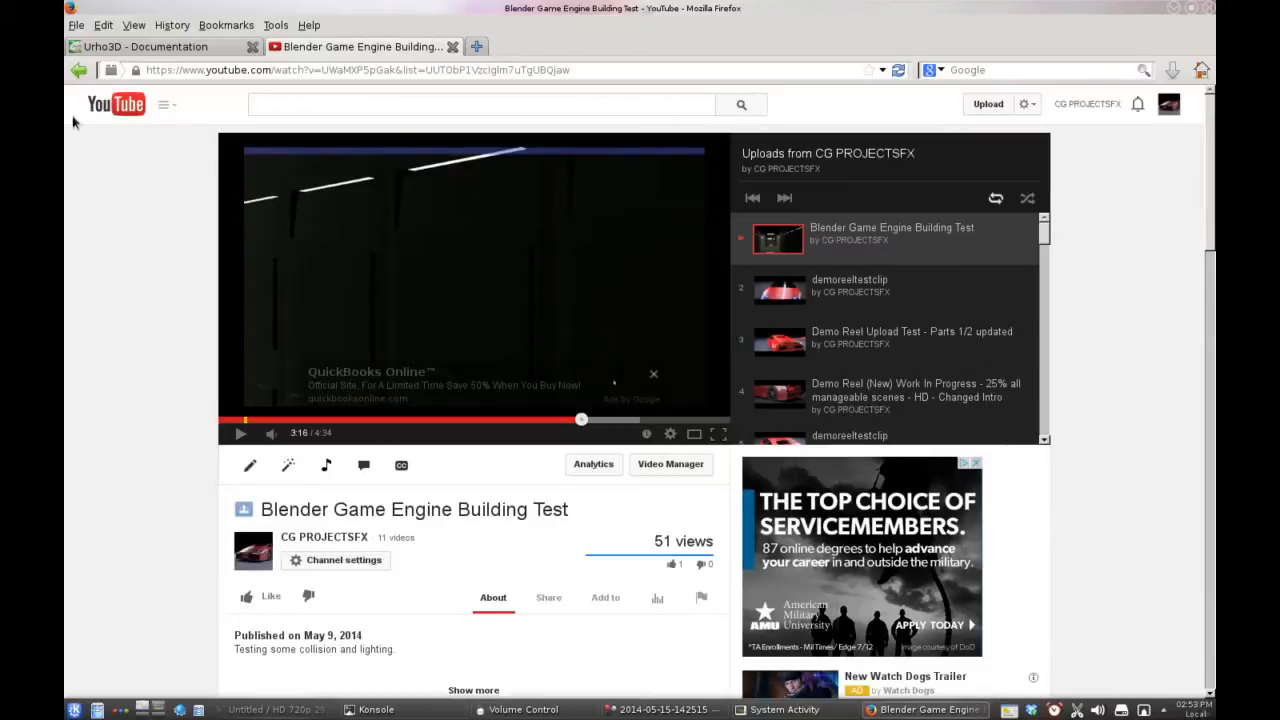
Switch to the Urho3D website tab showing the 1.31 release news
{"action": "left_click", "coordinate": [140, 46]}
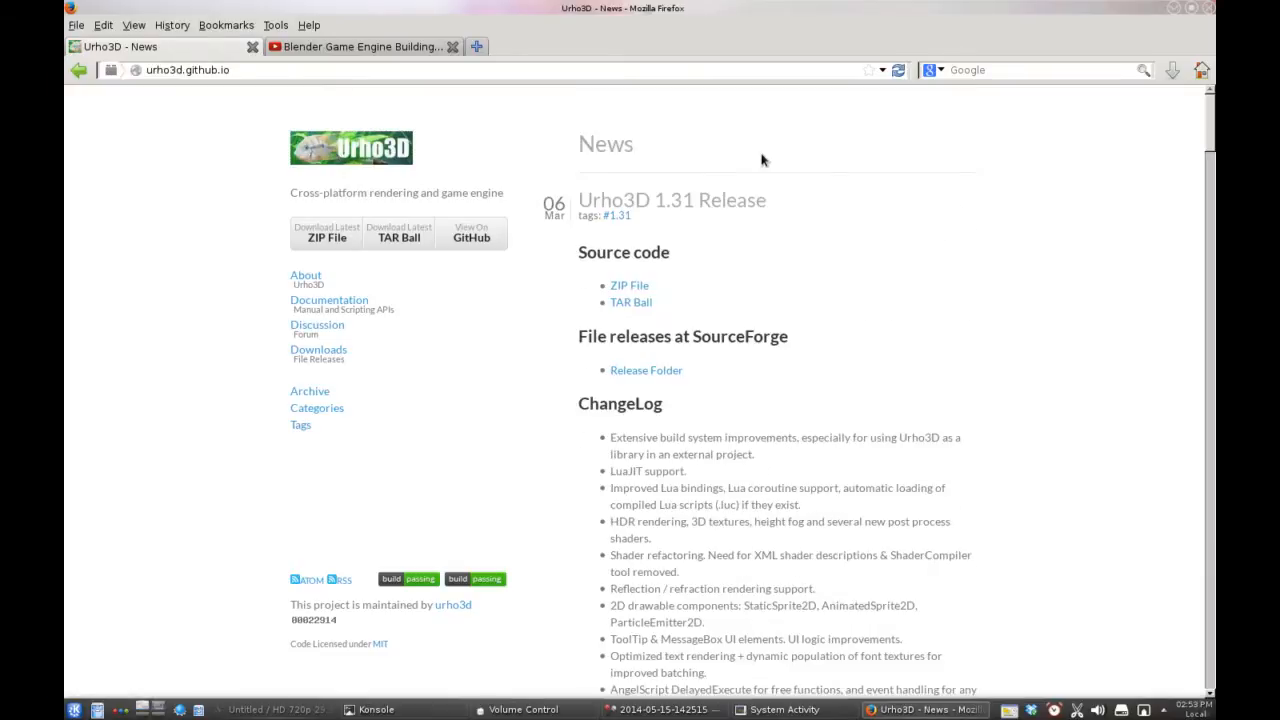
{"action": "scroll", "scroll_direction": "down", "scroll_amount": 3}
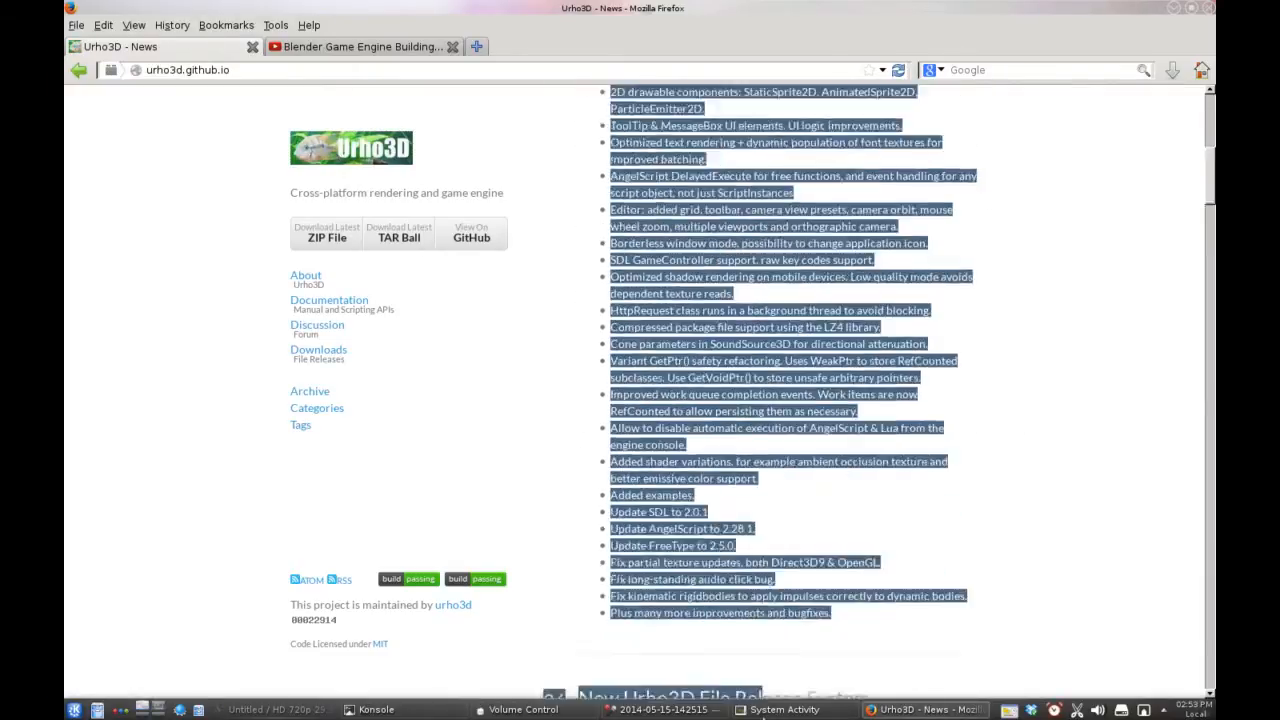
{"action": "scroll", "scroll_direction": "down", "scroll_amount": 3}
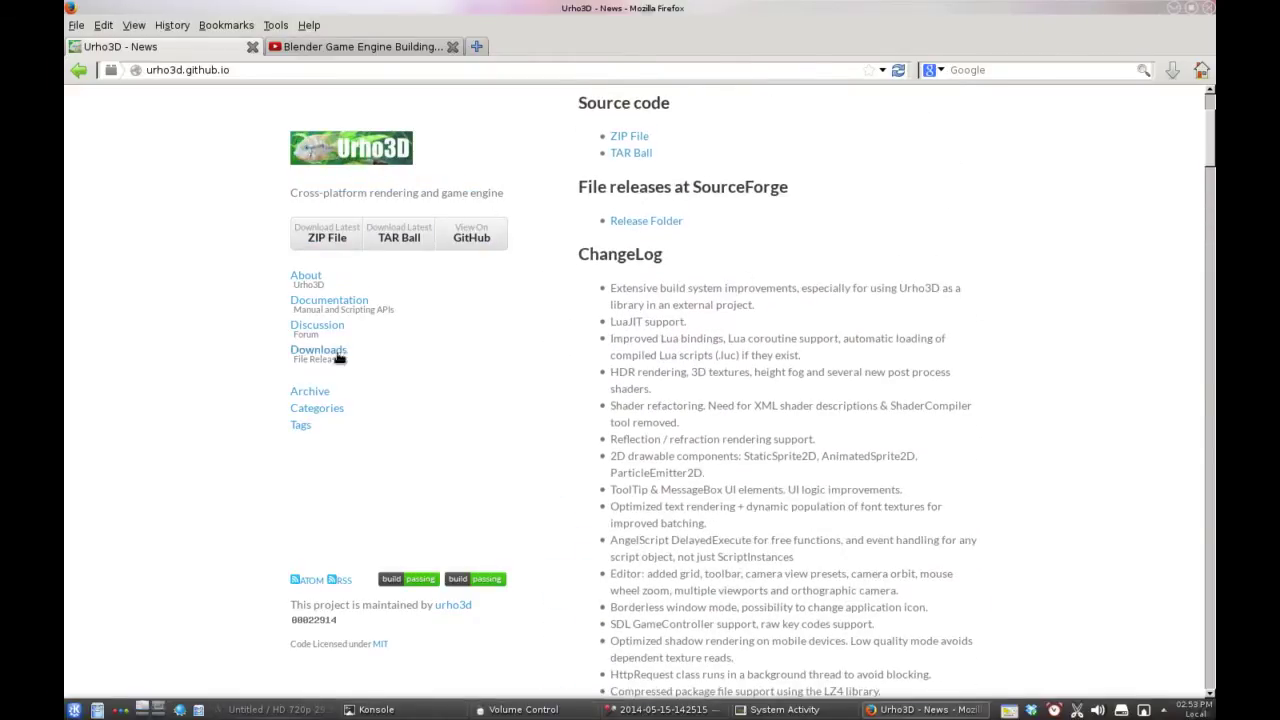
{"action": "mouse_move", "coordinate": [332, 318]}
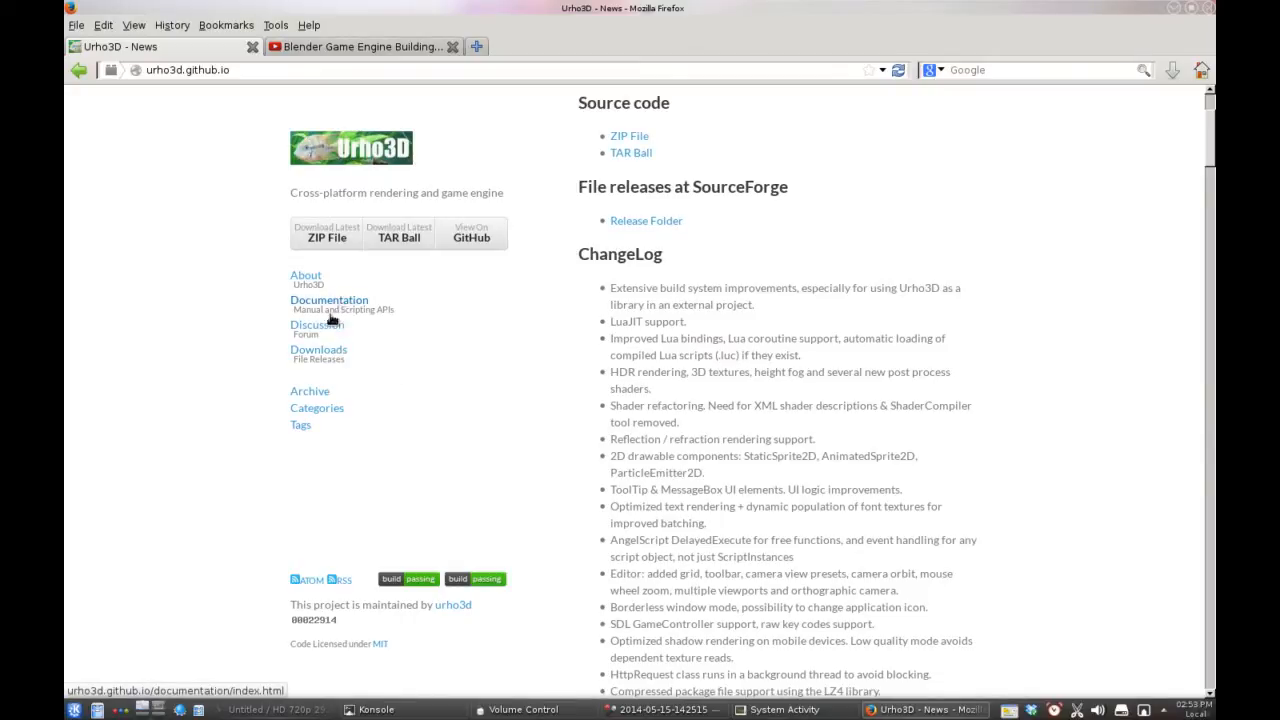
Browse the Urho3D documentation Tools page down to the PackageTool, RampGenerator and ScriptCompiler sections
{"action": "left_click", "coordinate": [328, 300]}
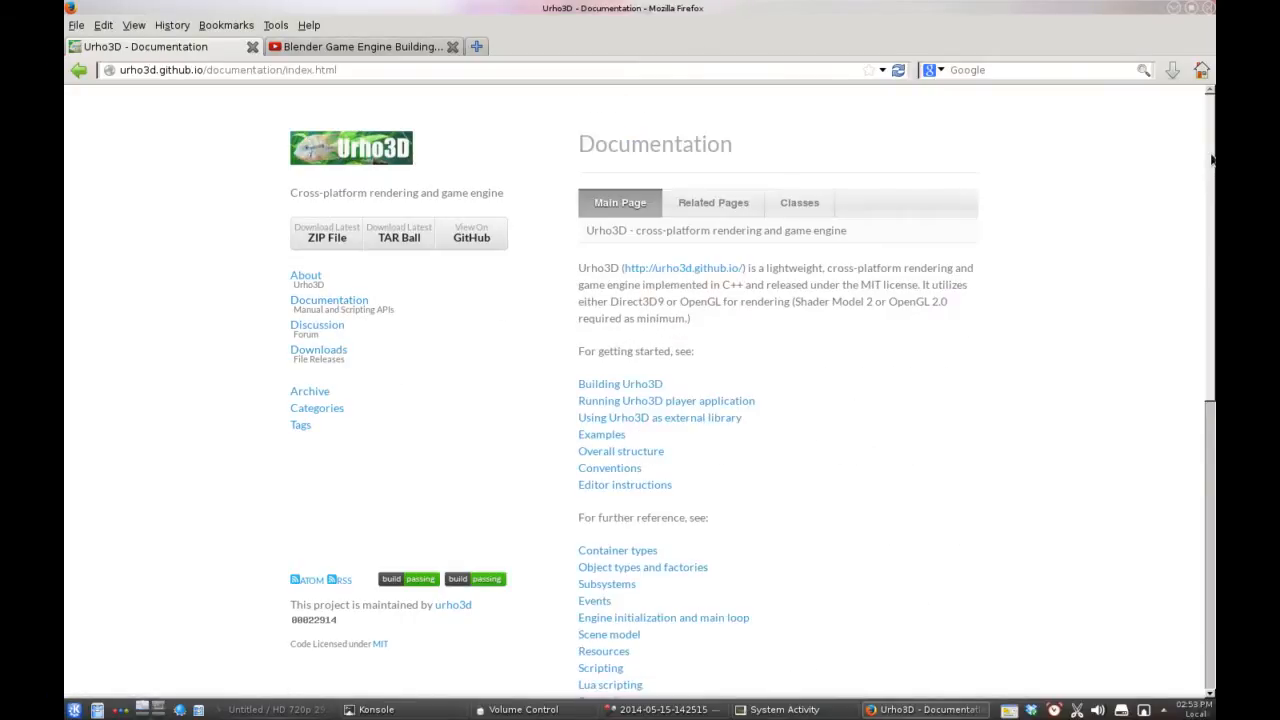
{"action": "scroll", "scroll_direction": "down", "scroll_amount": 3}
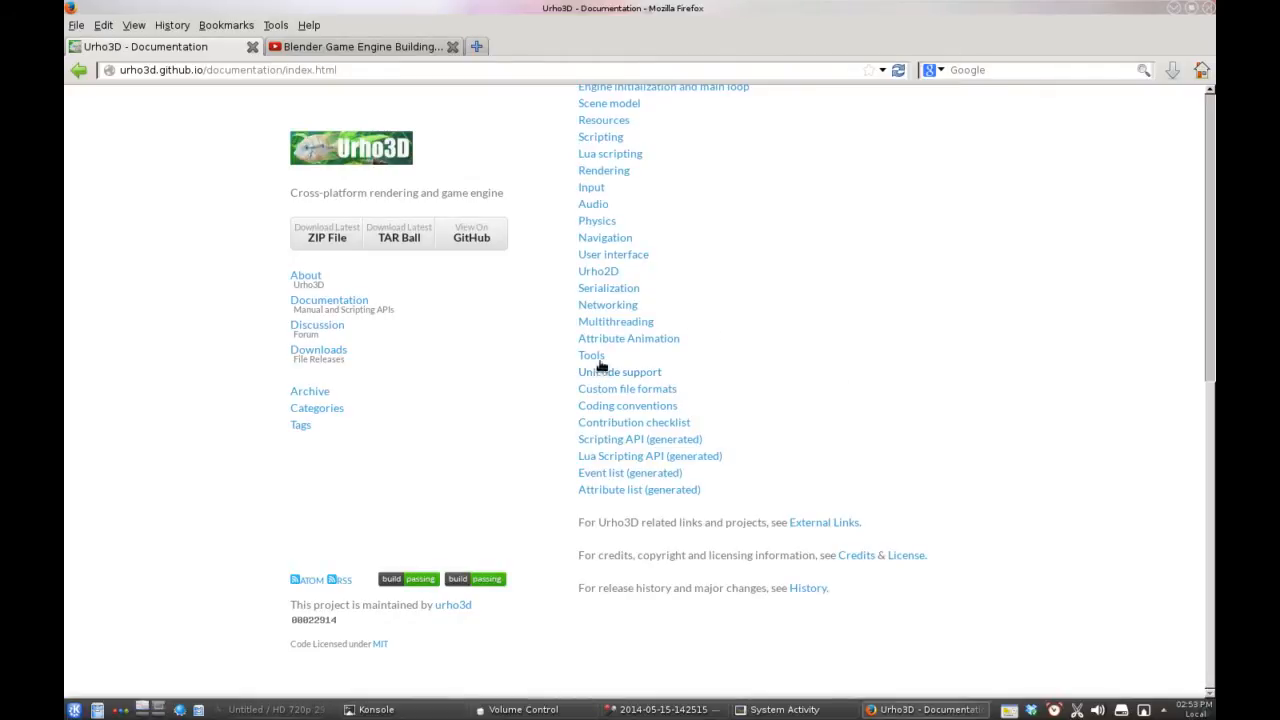
{"action": "left_click", "coordinate": [592, 356]}
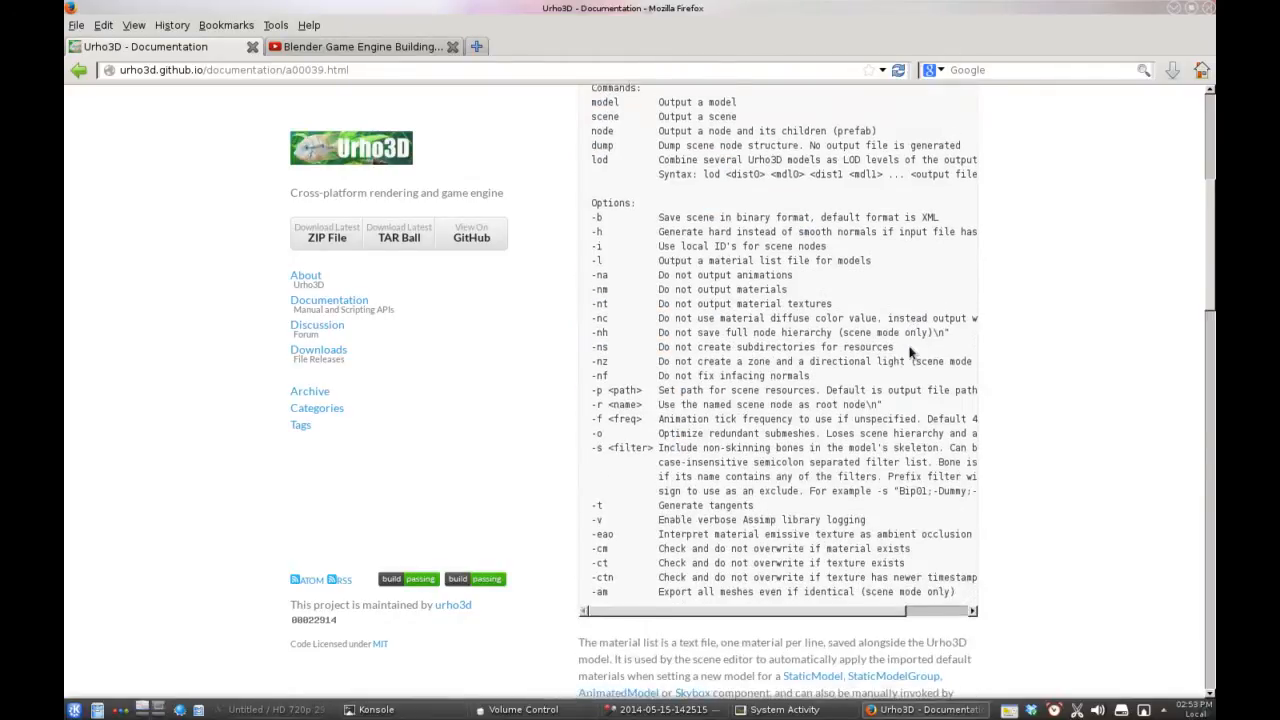
{"action": "scroll", "scroll_direction": "down", "scroll_amount": 3}
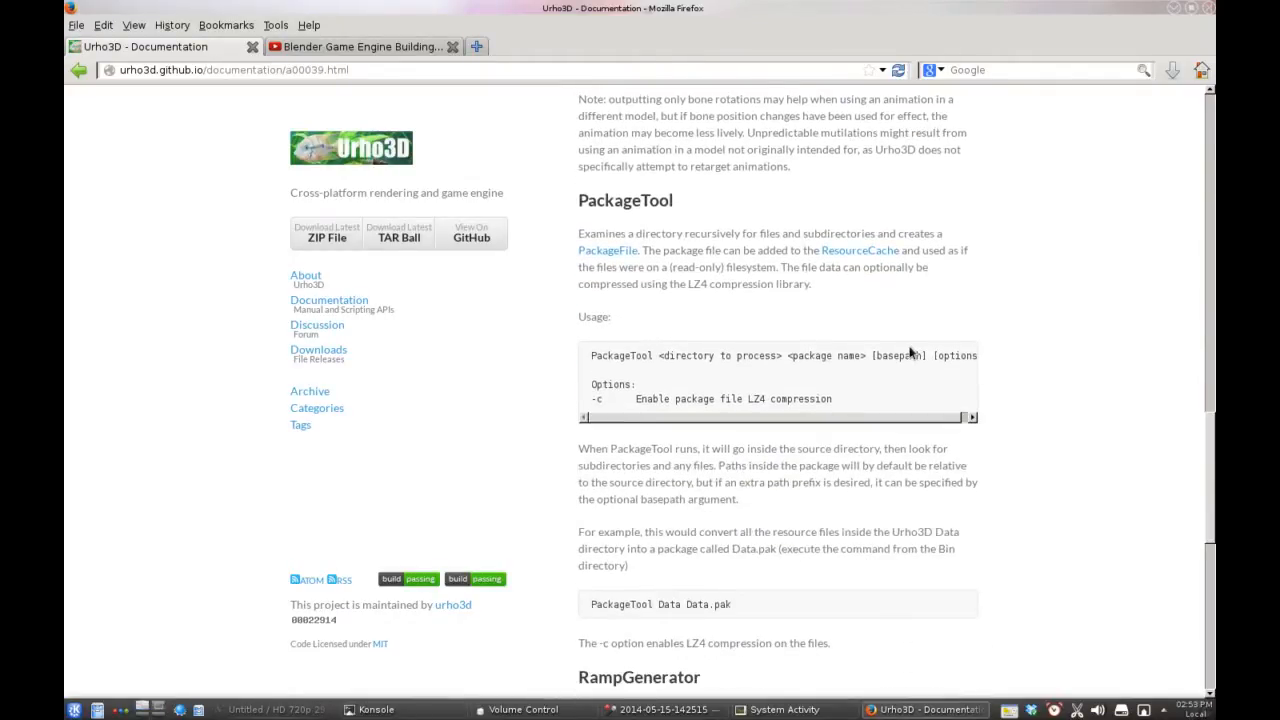
{"action": "scroll", "scroll_direction": "down", "scroll_amount": 3}
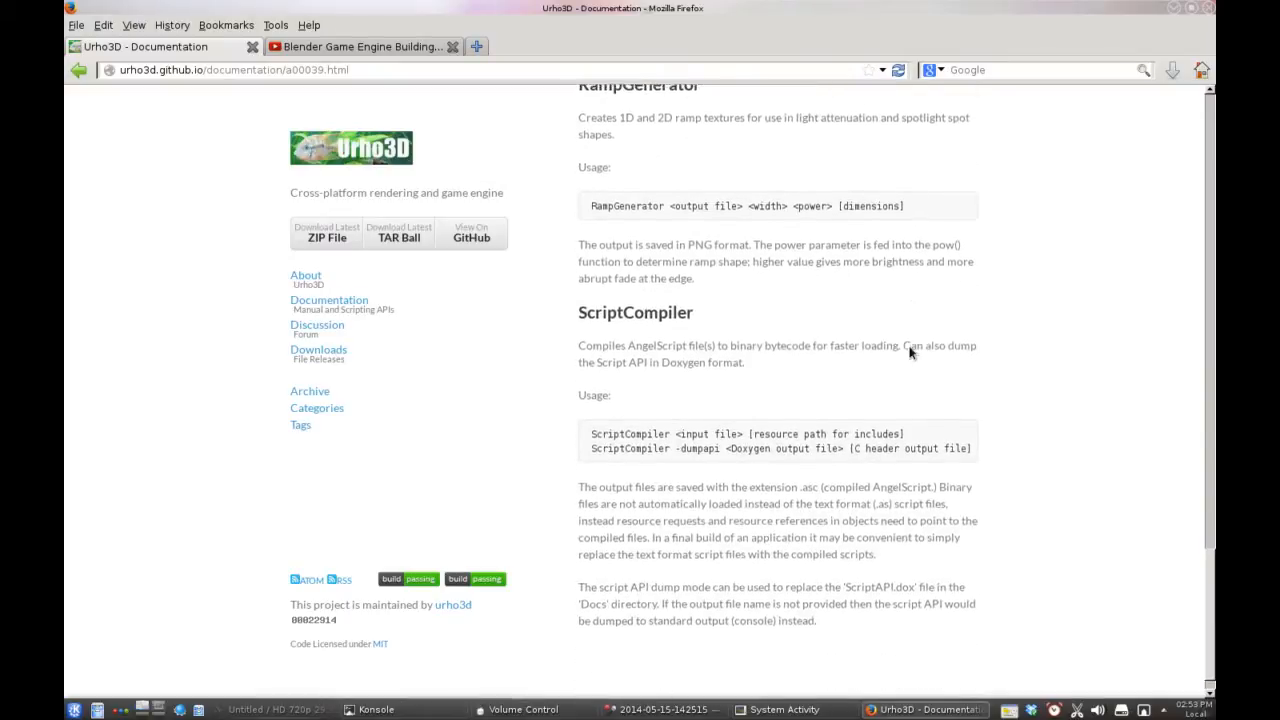
{"action": "scroll", "scroll_direction": "down", "scroll_amount": 3}
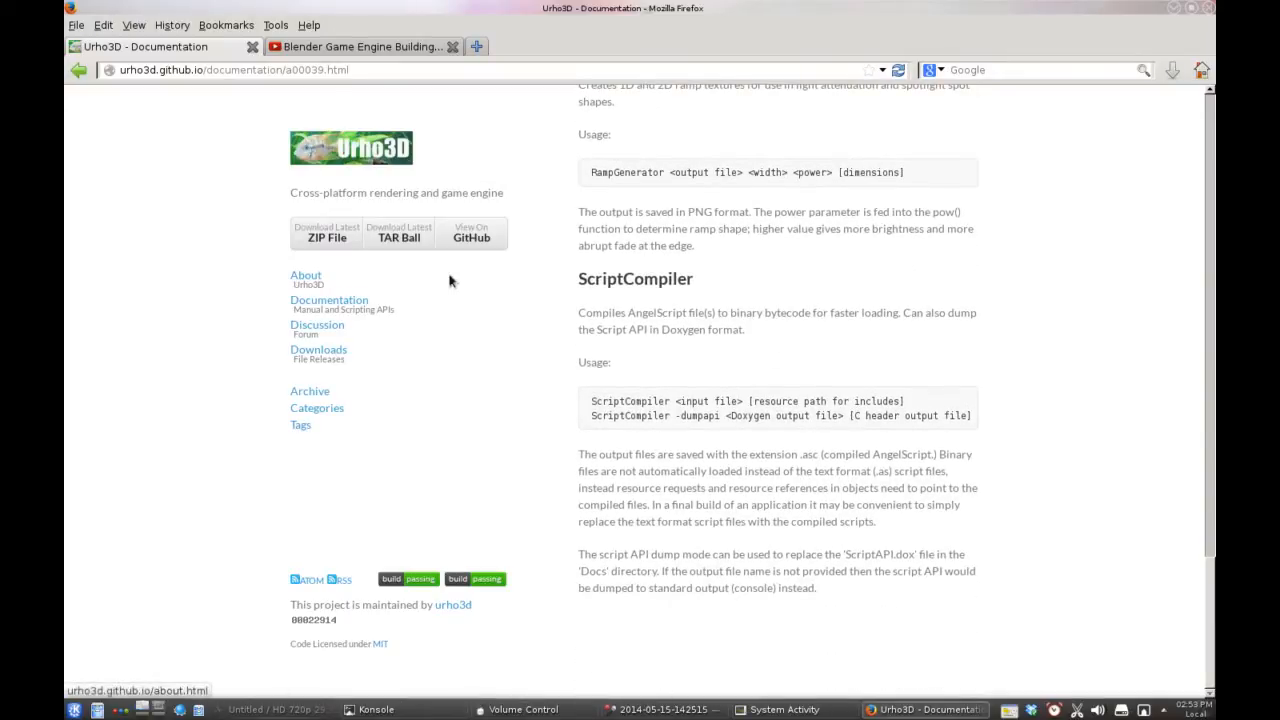
{"action": "mouse_move", "coordinate": [400, 250]}
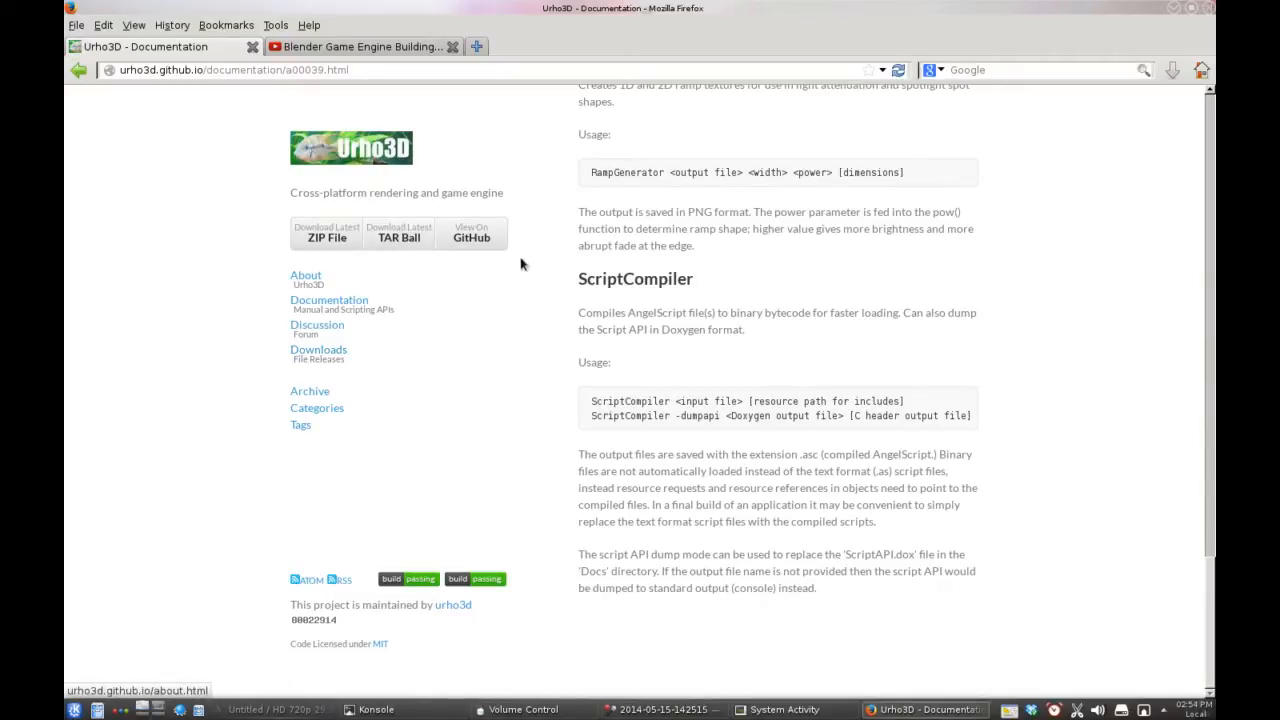
{"action": "mouse_move", "coordinate": [298, 408]}
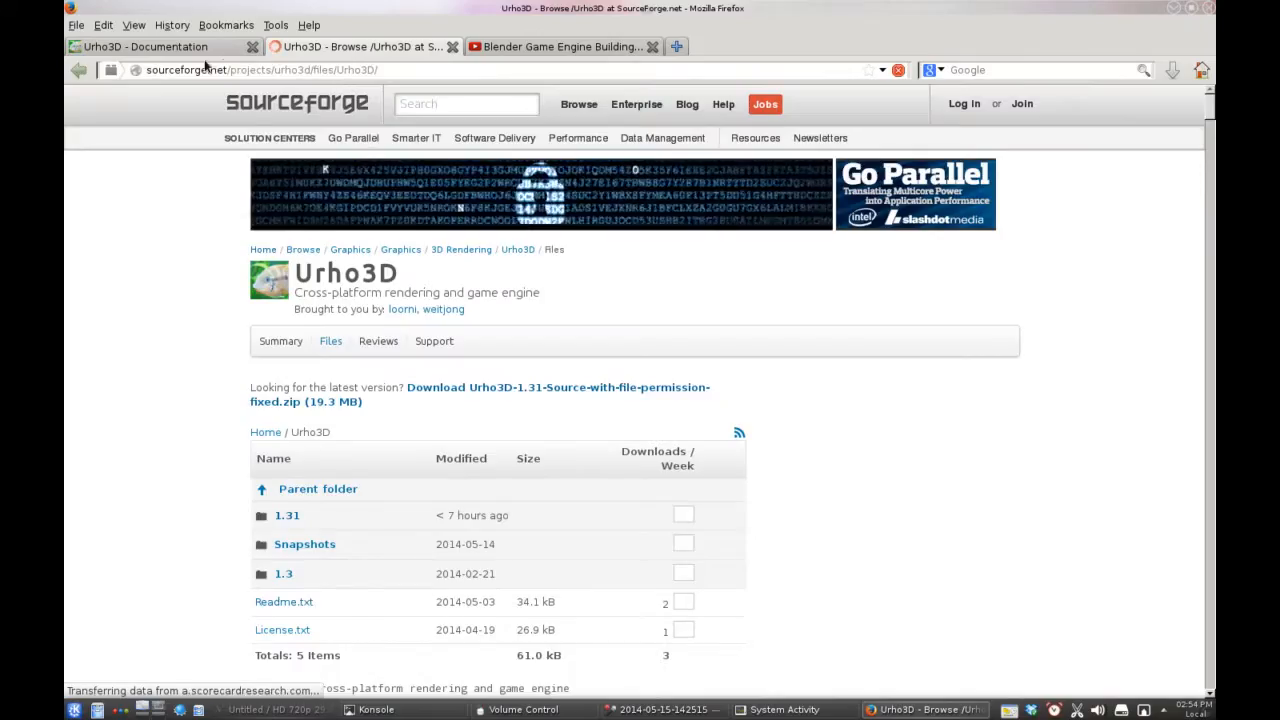
Return to the documentation Tools page at the AssetImporter section
{"action": "left_click", "coordinate": [156, 46]}
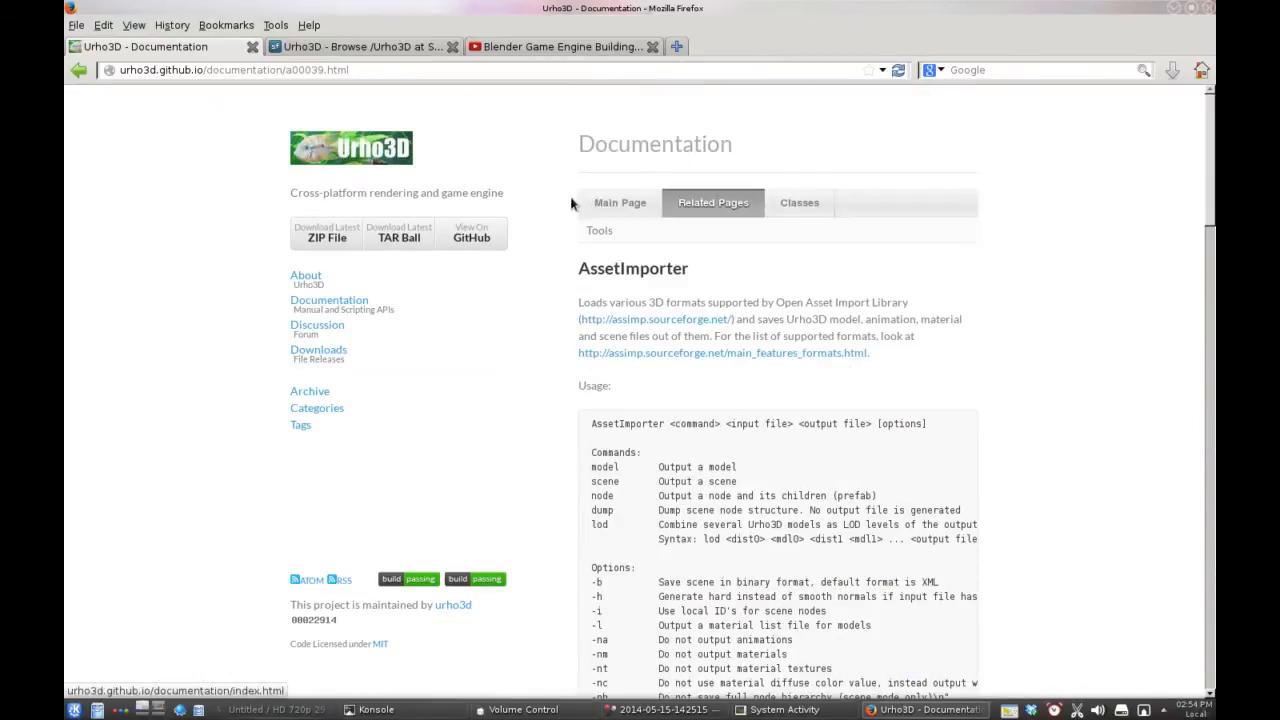
Go to the documentation main page and select the 'OpenGL 2.0 required as minimum' text
{"action": "left_click", "coordinate": [620, 202]}
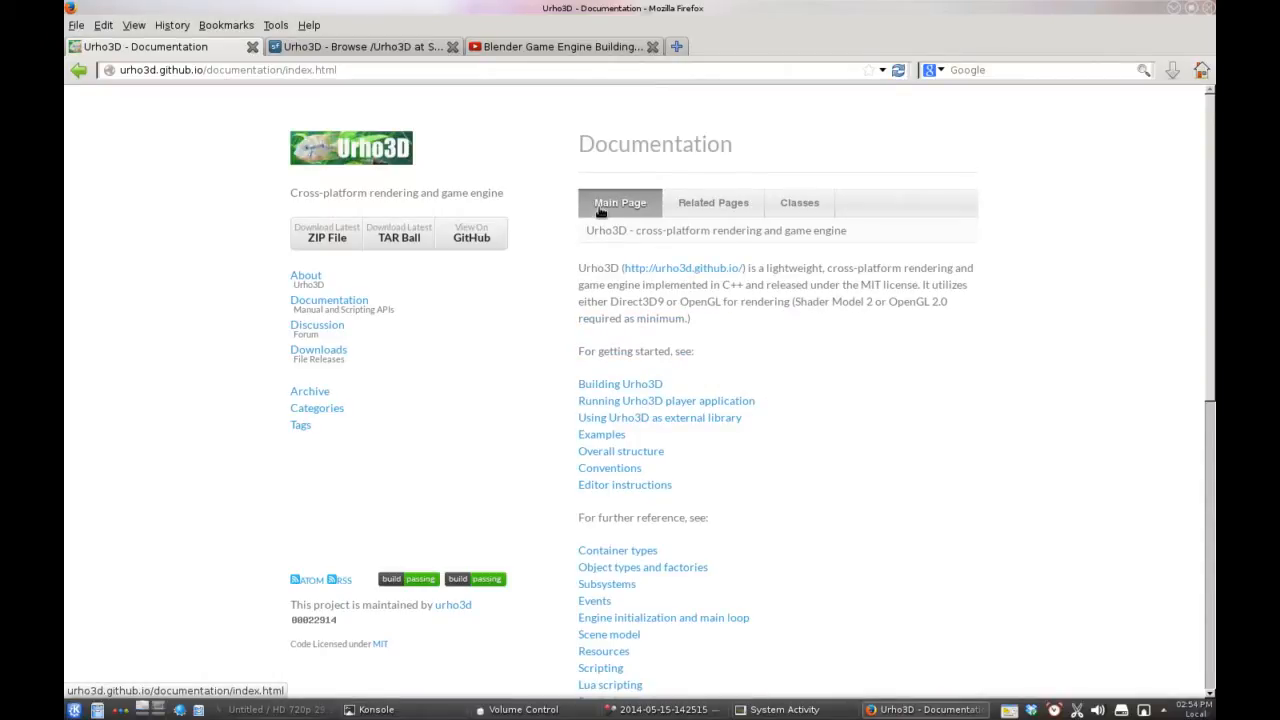
{"action": "mouse_move", "coordinate": [920, 300]}
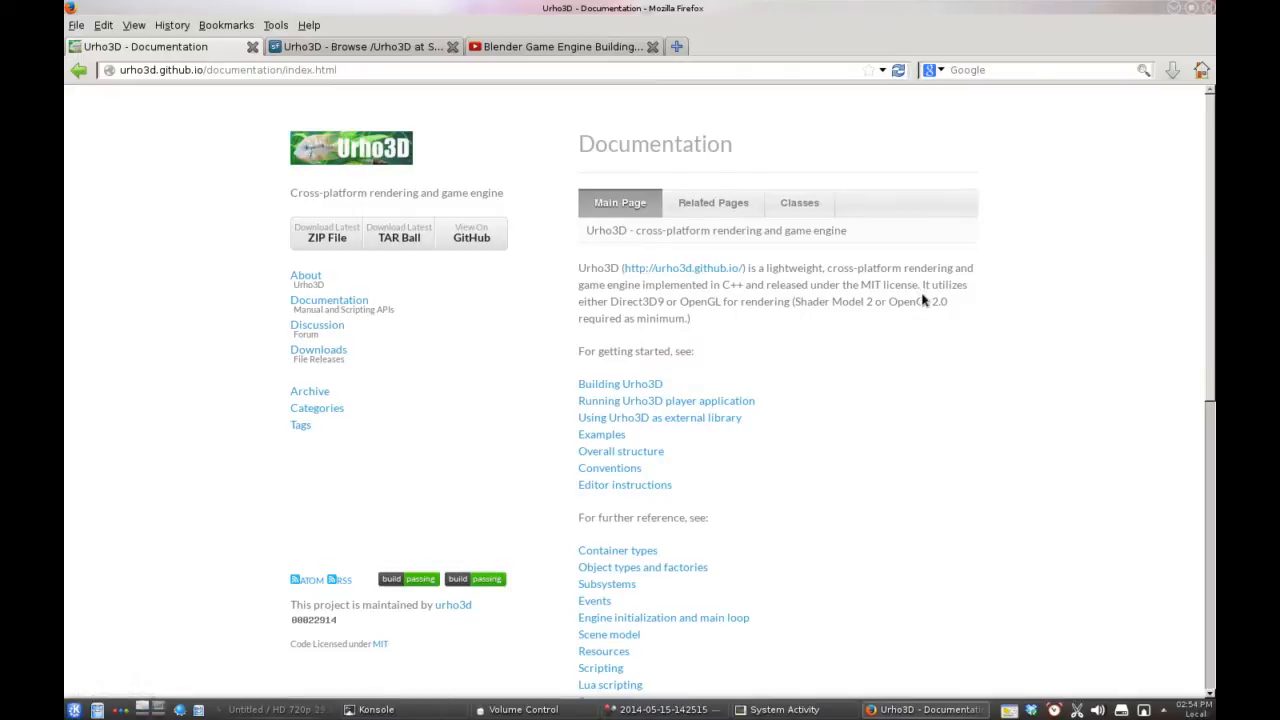
{"action": "left_click_drag", "start_coordinate": [888, 300], "coordinate": [692, 318]}
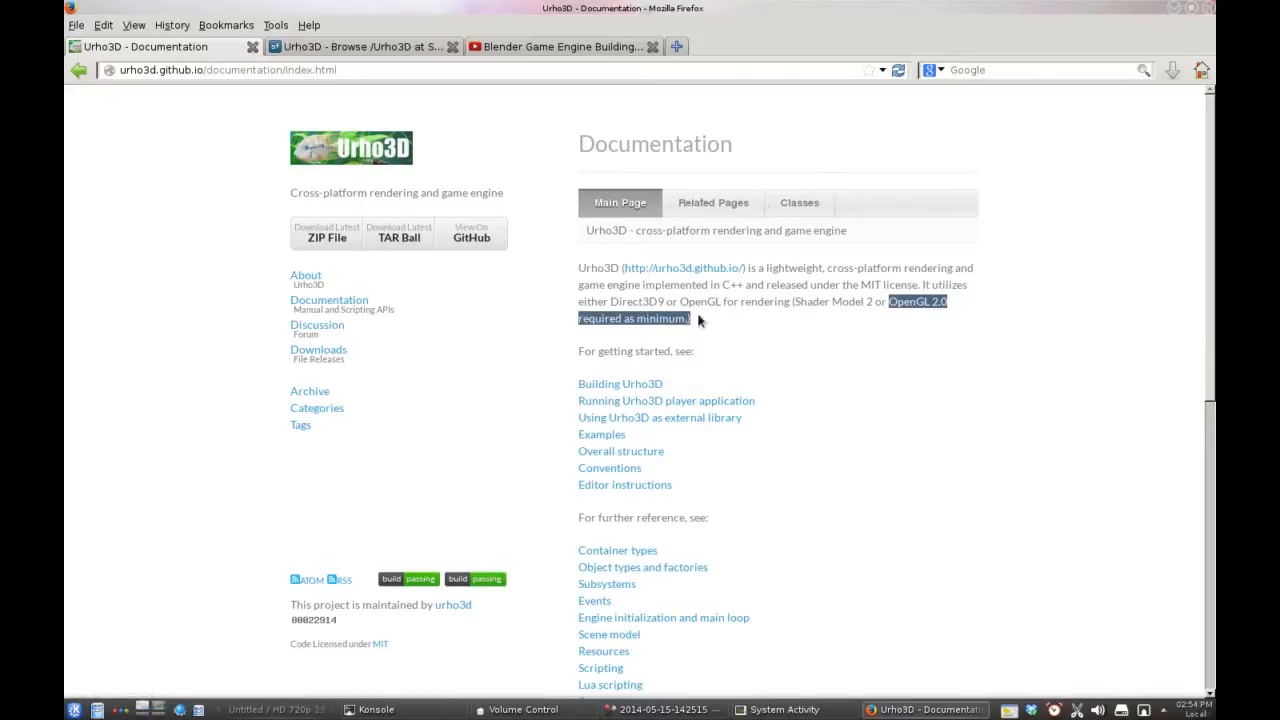
{"action": "mouse_move", "coordinate": [768, 160]}
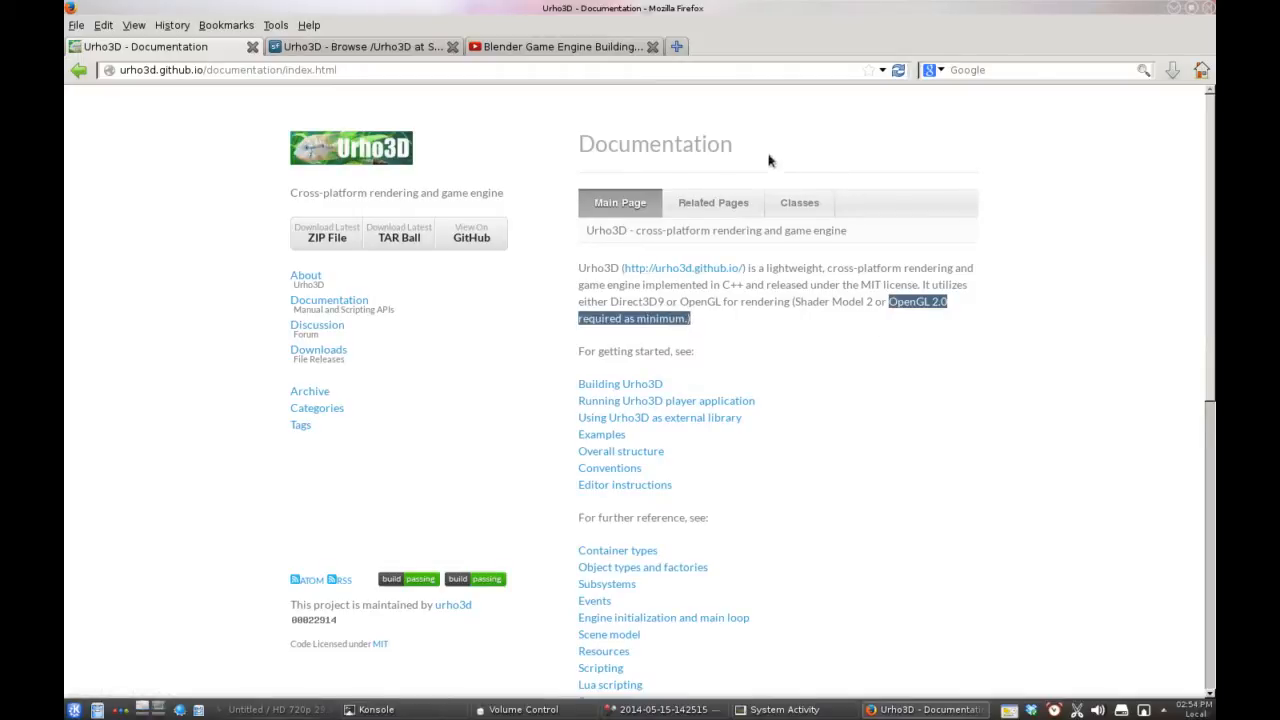
{"action": "mouse_move", "coordinate": [712, 218]}
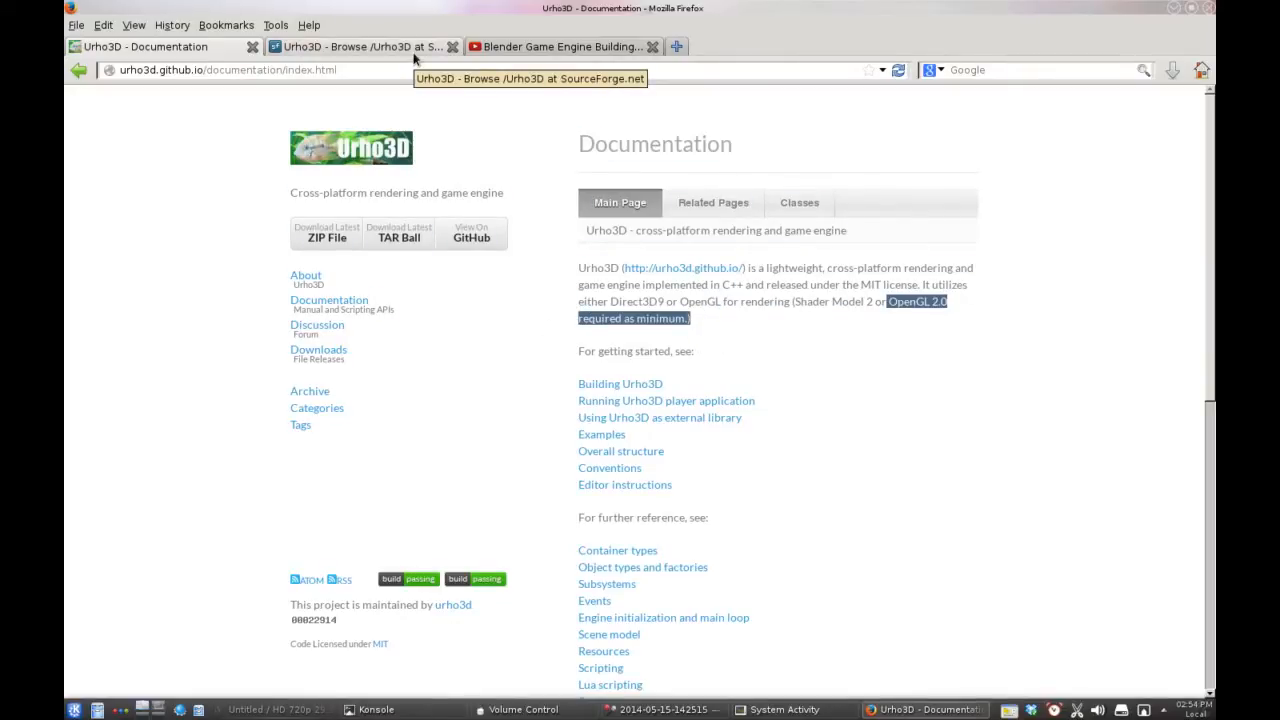
View the SourceForge files listing, then minimize Firefox to reveal the desktop
{"action": "left_click", "coordinate": [360, 46]}
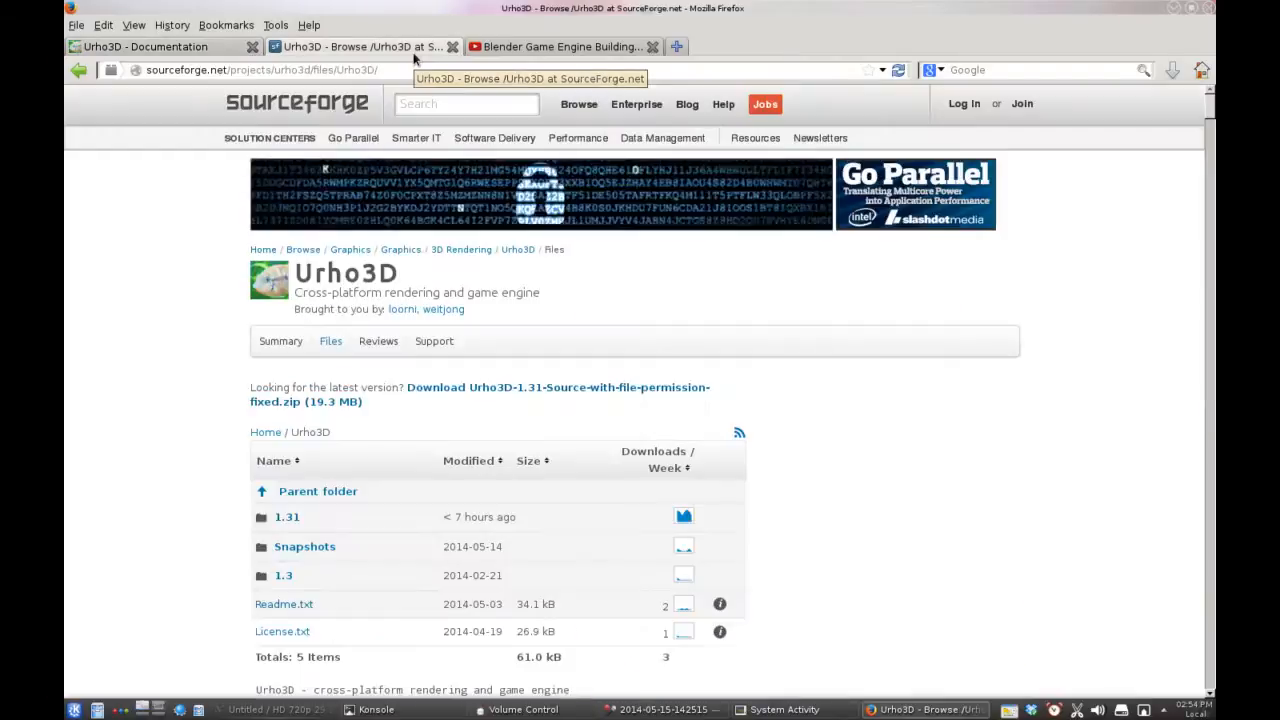
{"action": "left_click", "coordinate": [560, 48]}
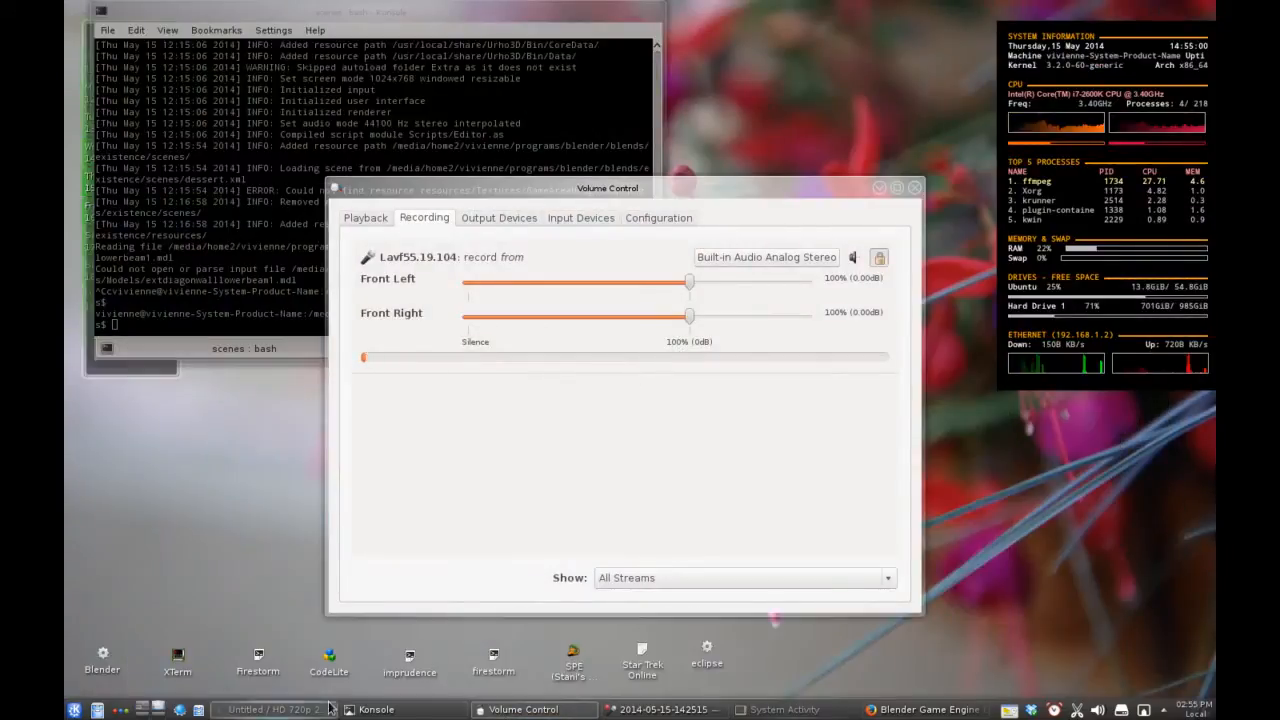
Raise the scenes Konsole window and close Volume Control, leaving the ffmpeg terminal alongside
{"action": "left_click", "coordinate": [368, 710]}
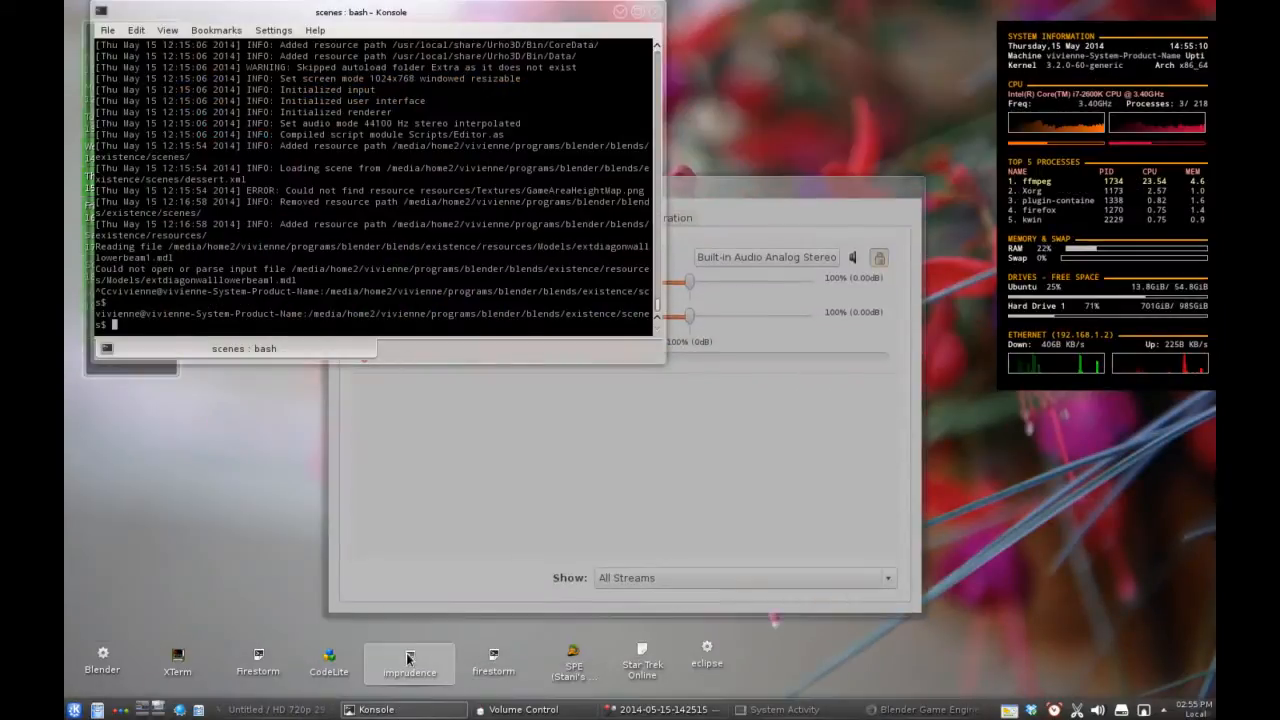
{"action": "left_click", "coordinate": [420, 282]}
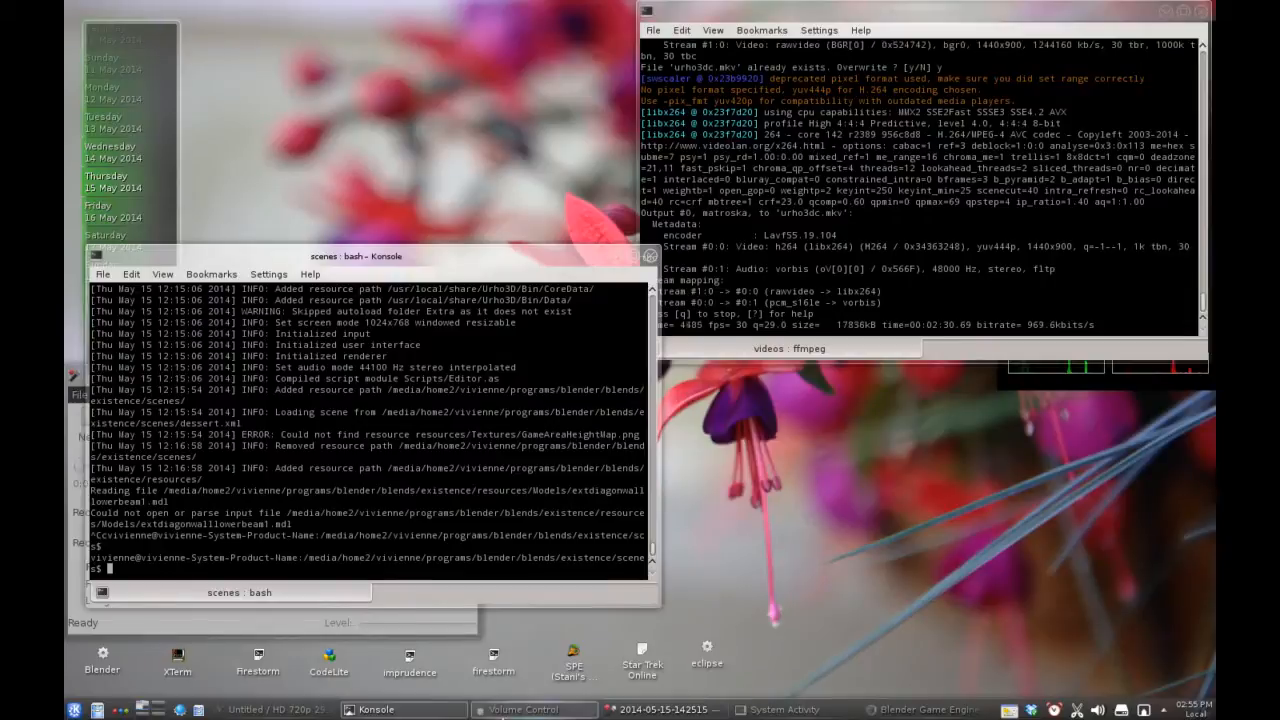
Run the Urho3D Editor script from Konsole so the editor opens with an untitled scene
{"action": "left_click", "coordinate": [370, 710]}
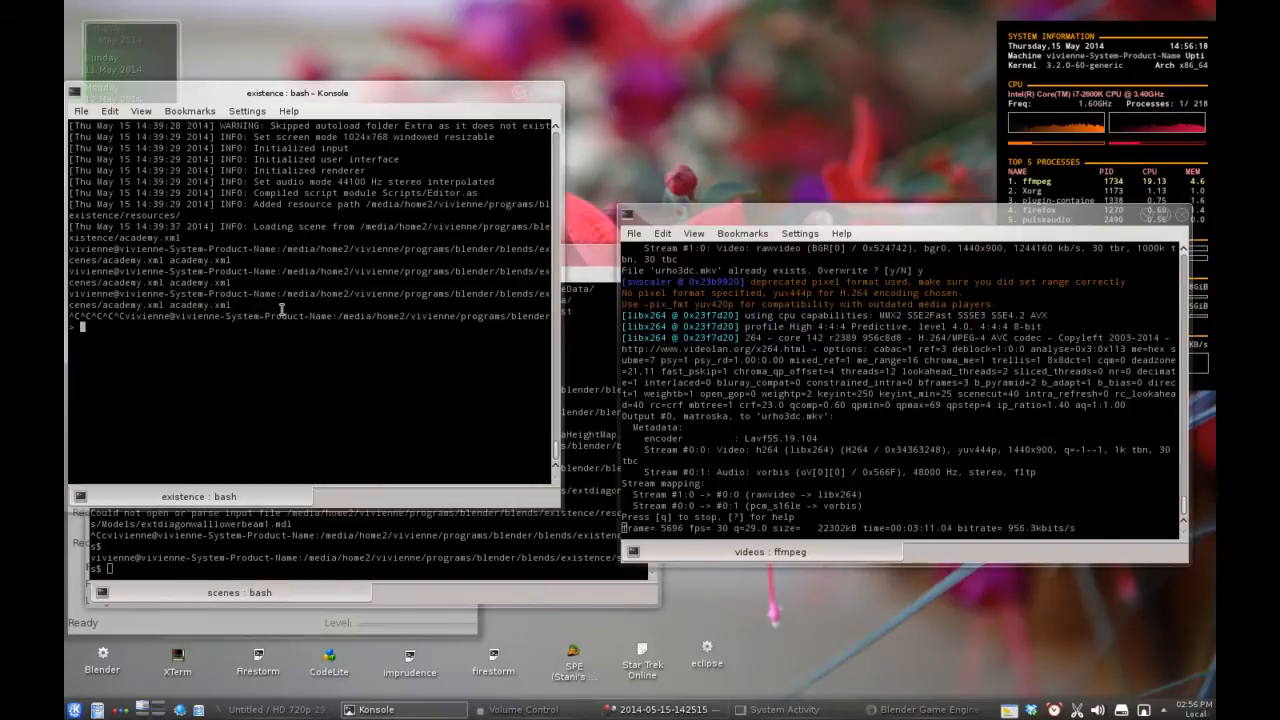
{"action": "mouse_move", "coordinate": [330, 222]}
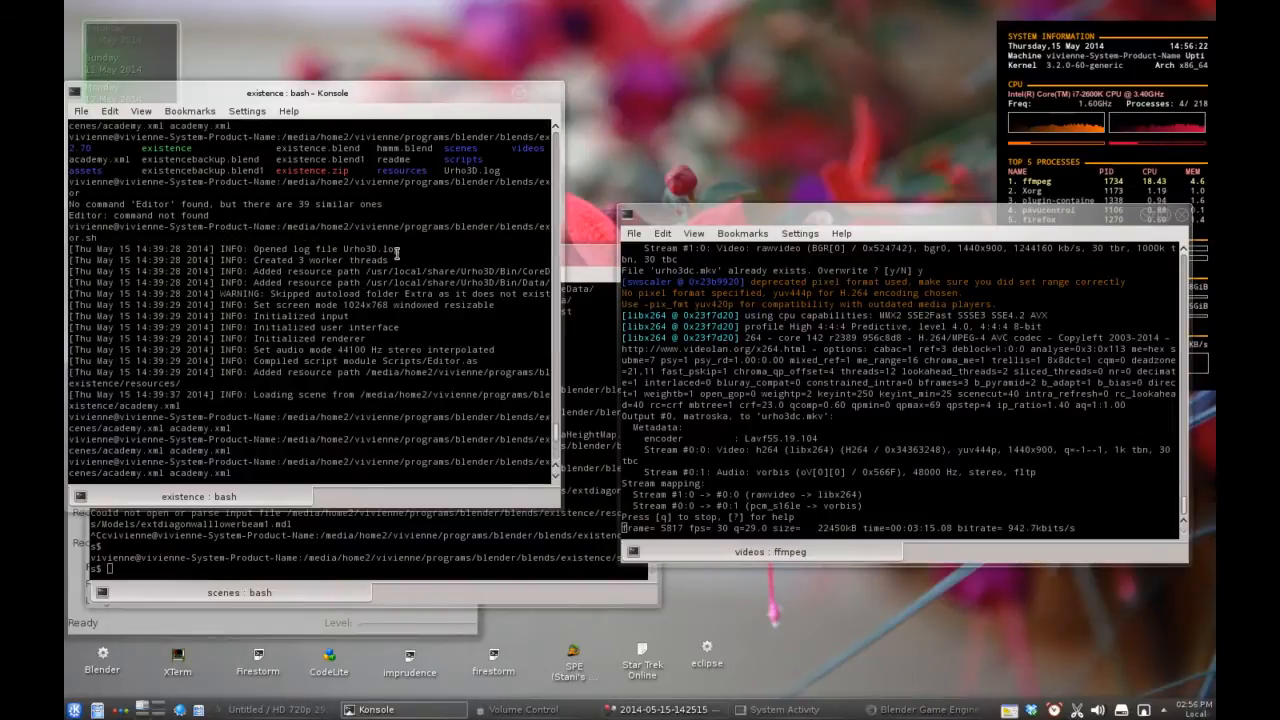
{"action": "mouse_move", "coordinate": [408, 216]}
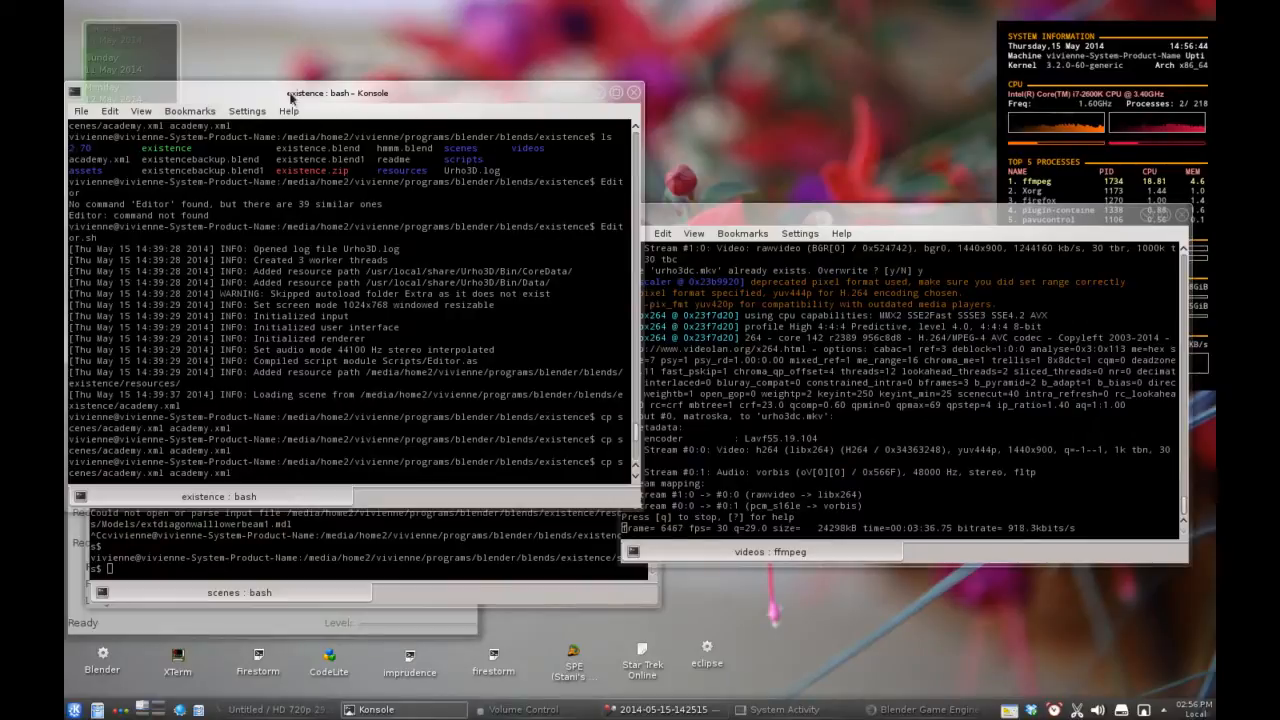
{"action": "mouse_move", "coordinate": [474, 284]}
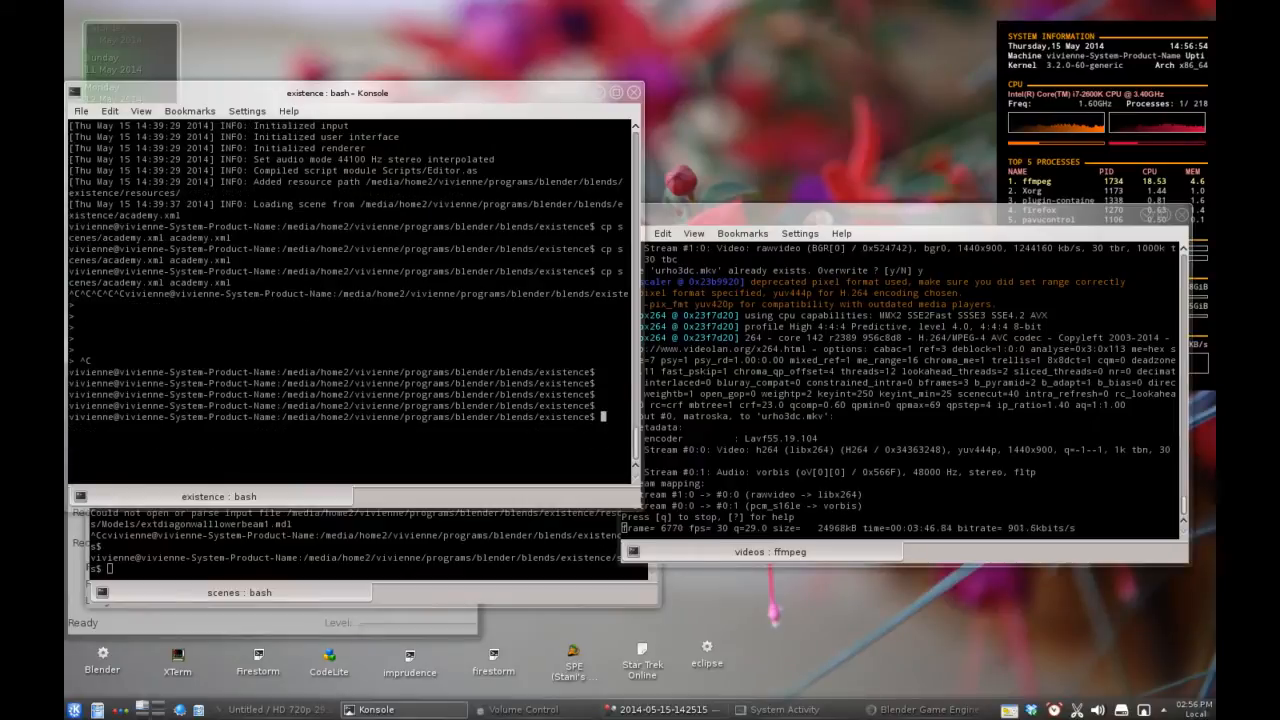
{"action": "type", "text": "Edt"}
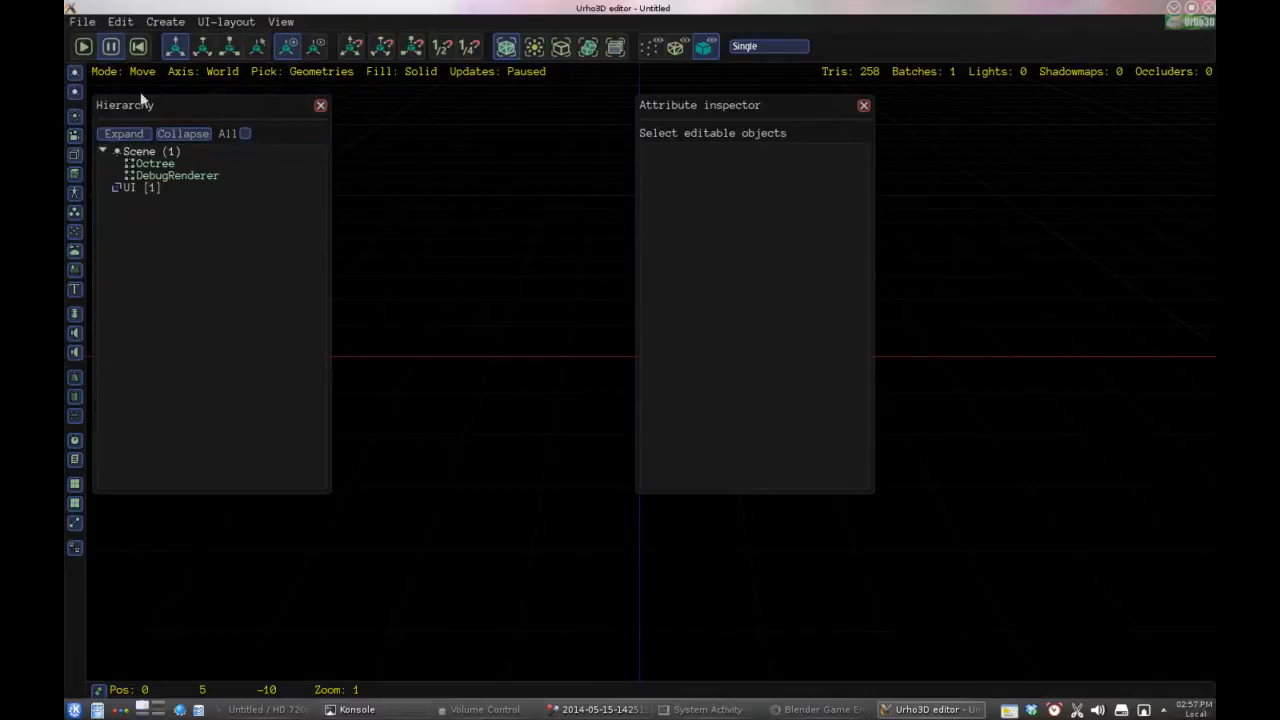
Bring up the File menu's recent scenes list offering academy.xml
{"action": "left_click", "coordinate": [84, 22]}
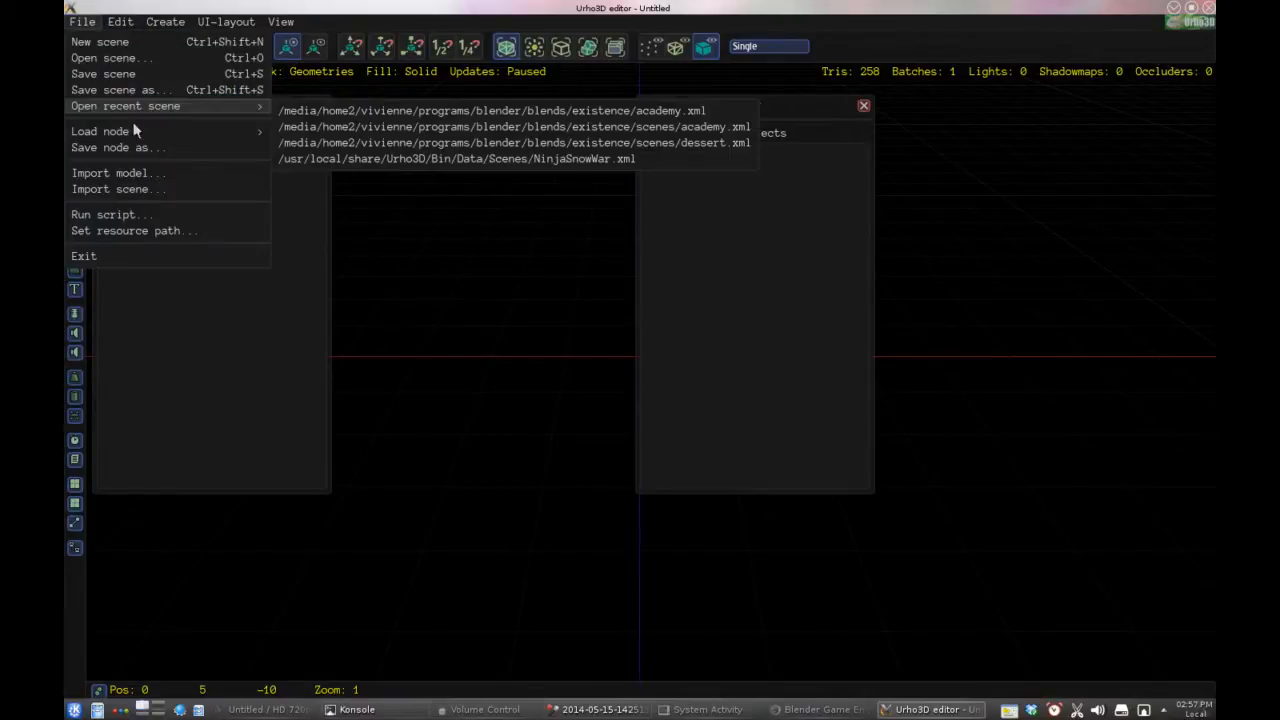
{"action": "mouse_move", "coordinate": [150, 90]}
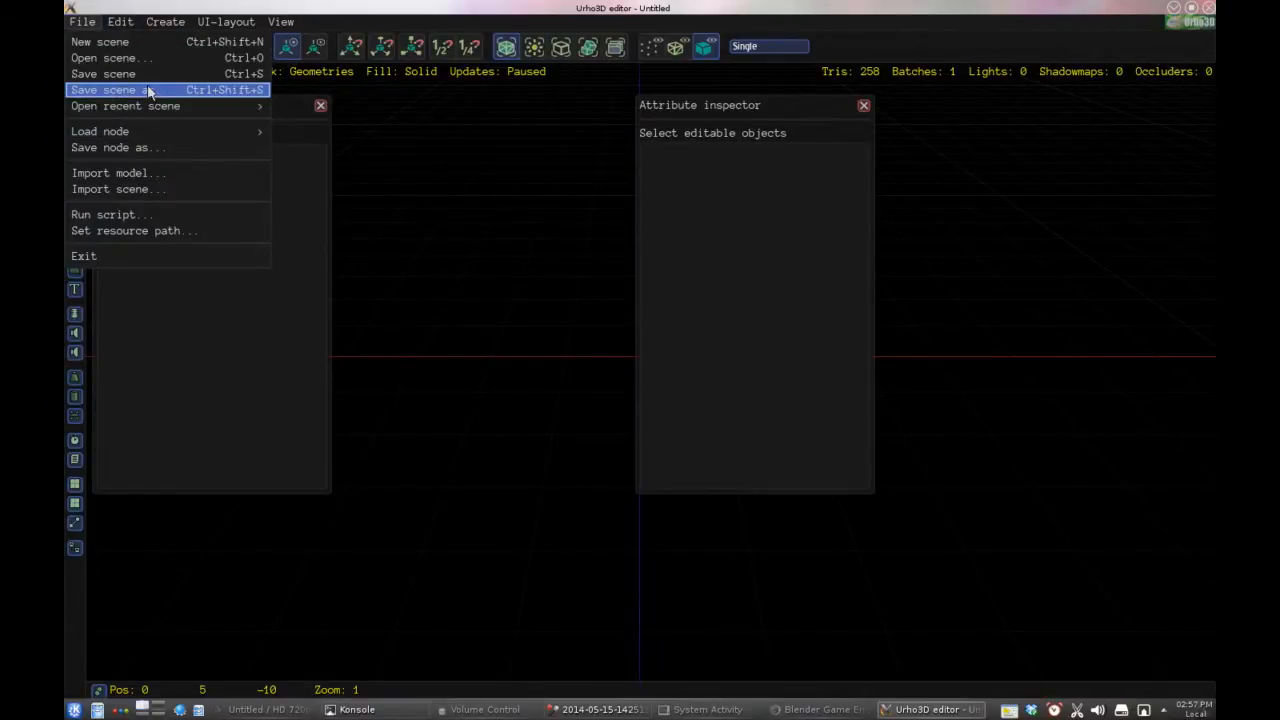
{"action": "mouse_move", "coordinate": [142, 108]}
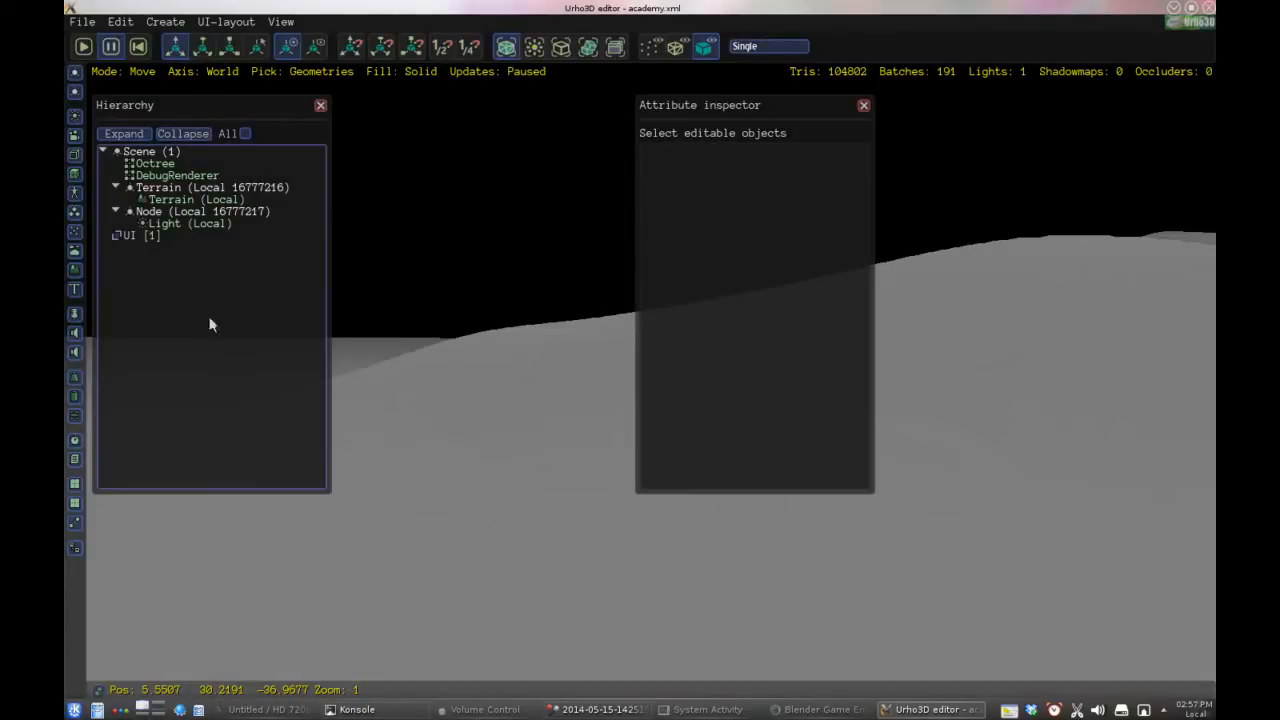
Rename the directional light's node to SceneLight in the Attribute inspector
{"action": "left_click", "coordinate": [200, 212]}
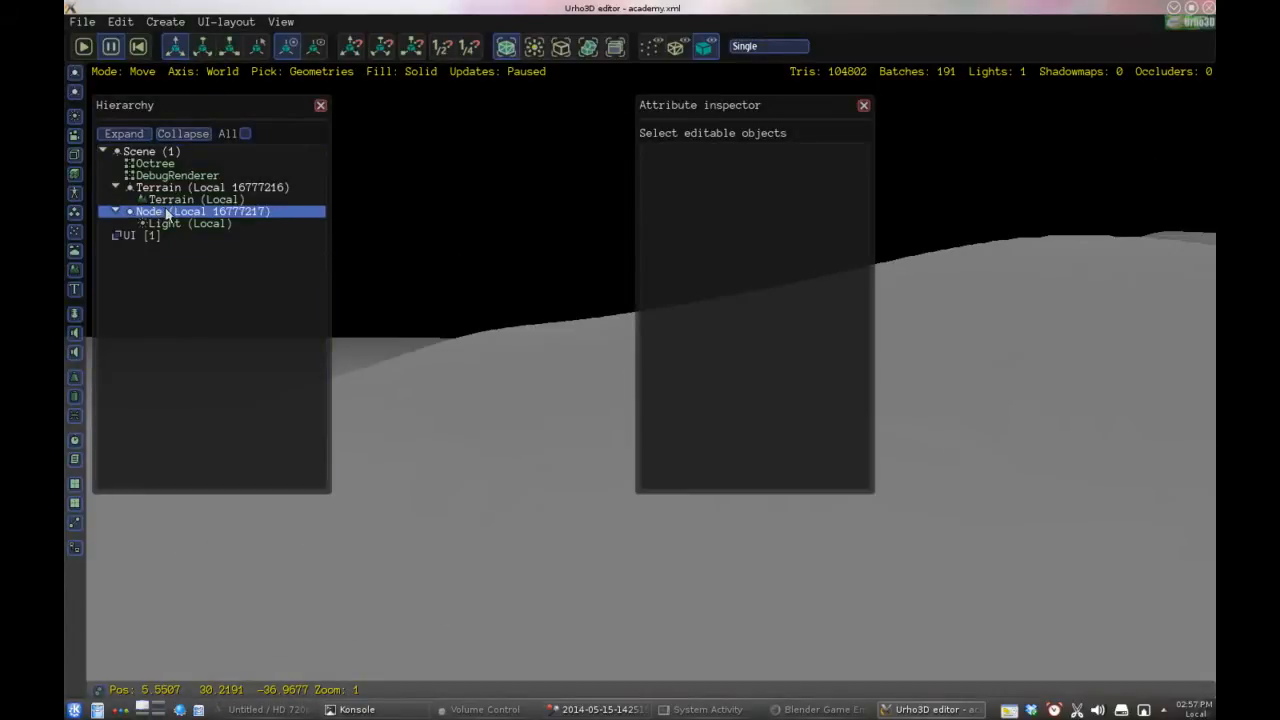
{"action": "left_click", "coordinate": [210, 188]}
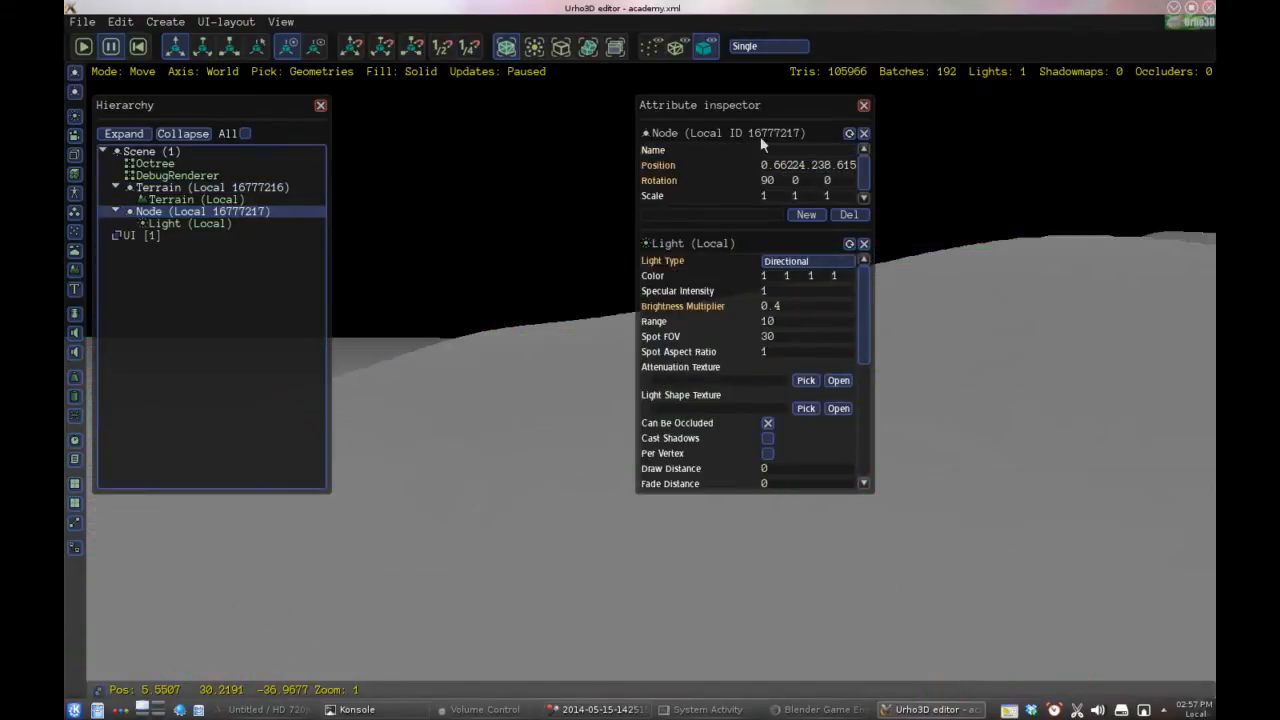
{"action": "left_click", "coordinate": [804, 150]}
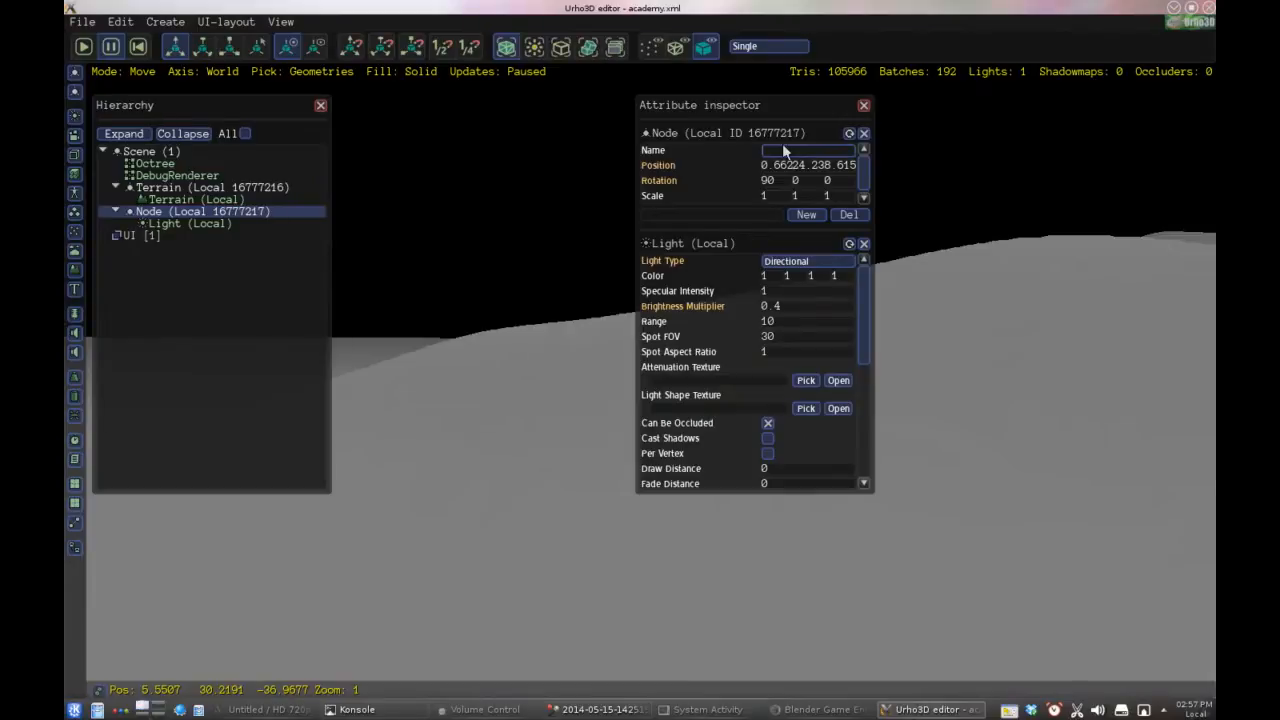
{"action": "type", "text": "SceneLight"}
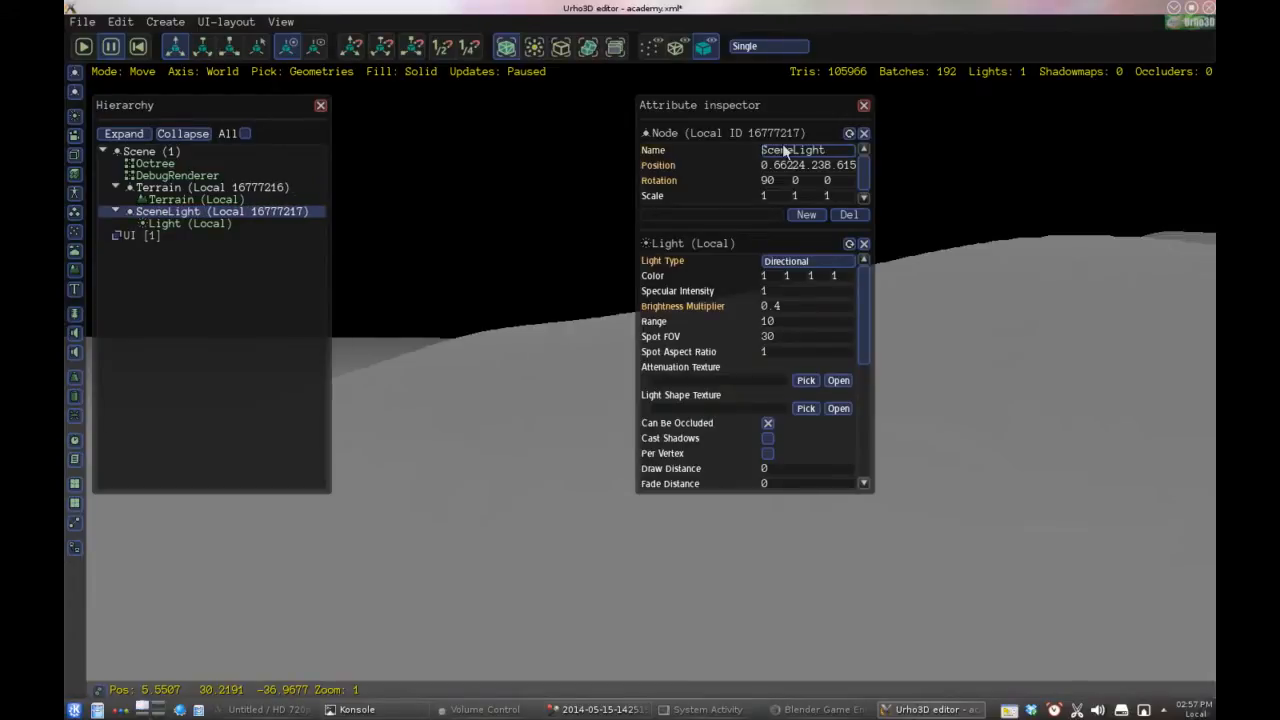
{"action": "left_click", "coordinate": [200, 188]}
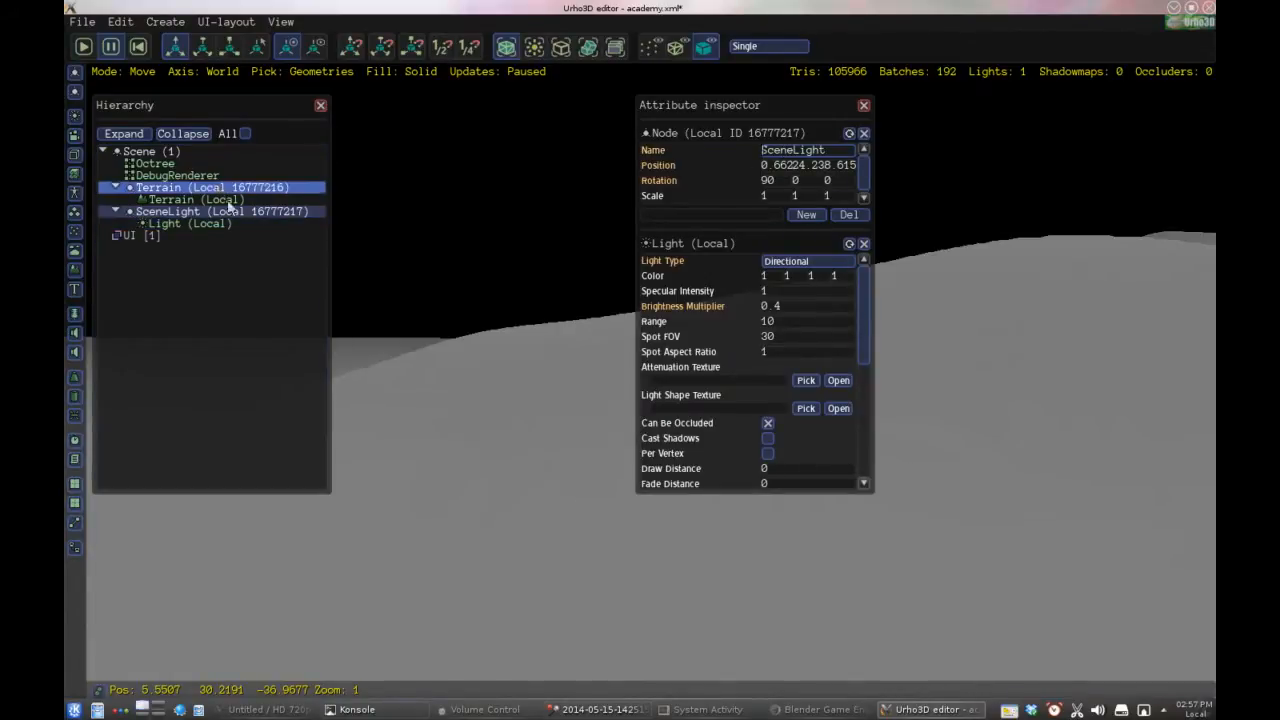
Select the Terrain node and start editing its material attribute
{"action": "left_click", "coordinate": [168, 212]}
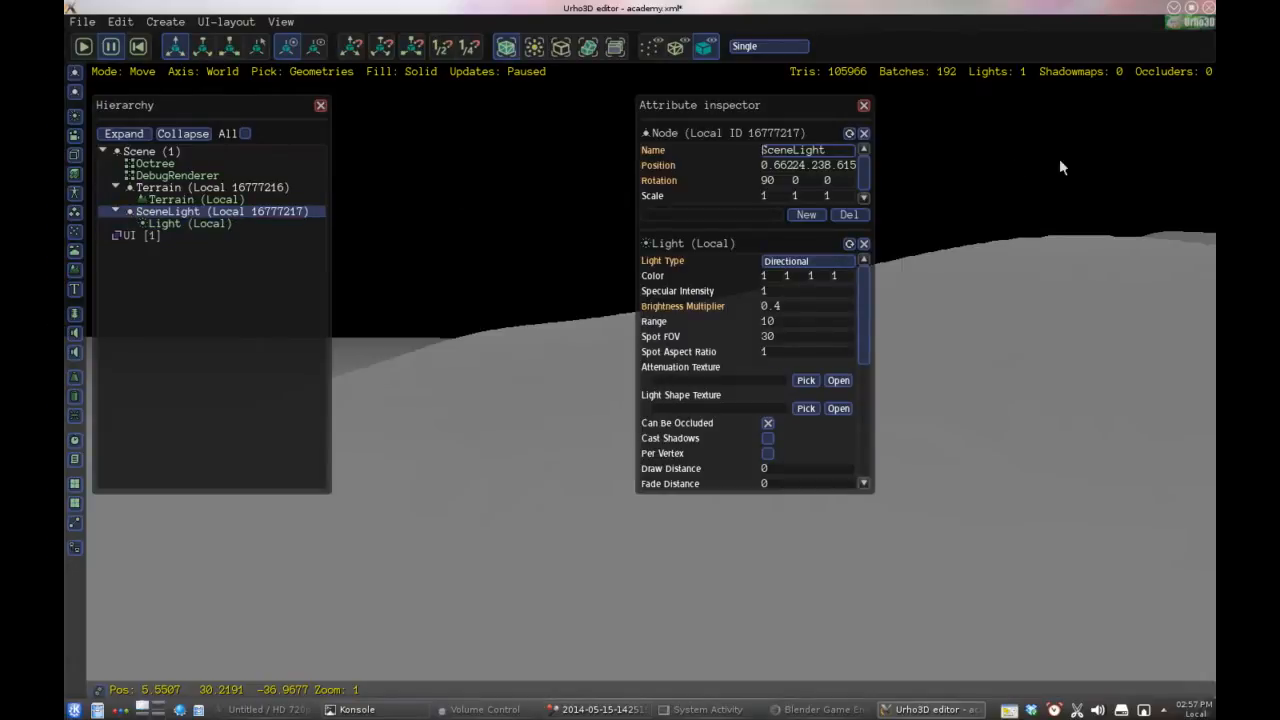
{"action": "left_click", "coordinate": [176, 176]}
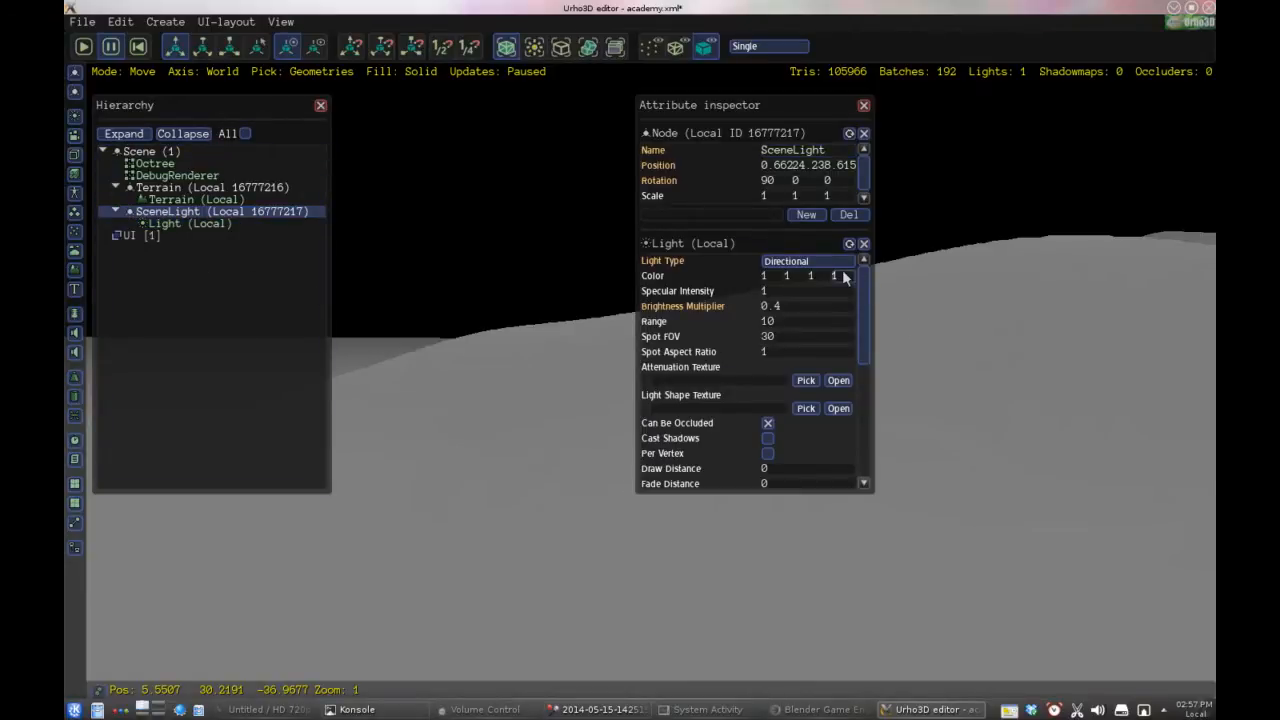
{"action": "left_click", "coordinate": [188, 200]}
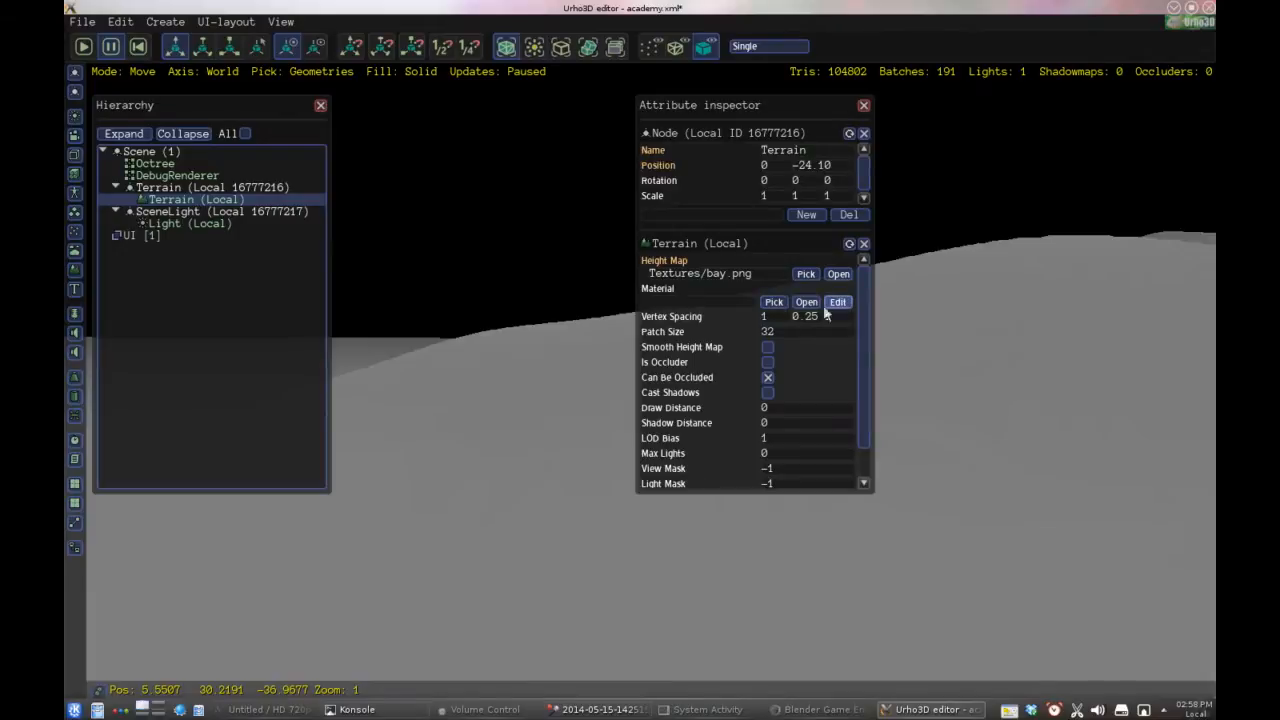
{"action": "left_click", "coordinate": [772, 302]}
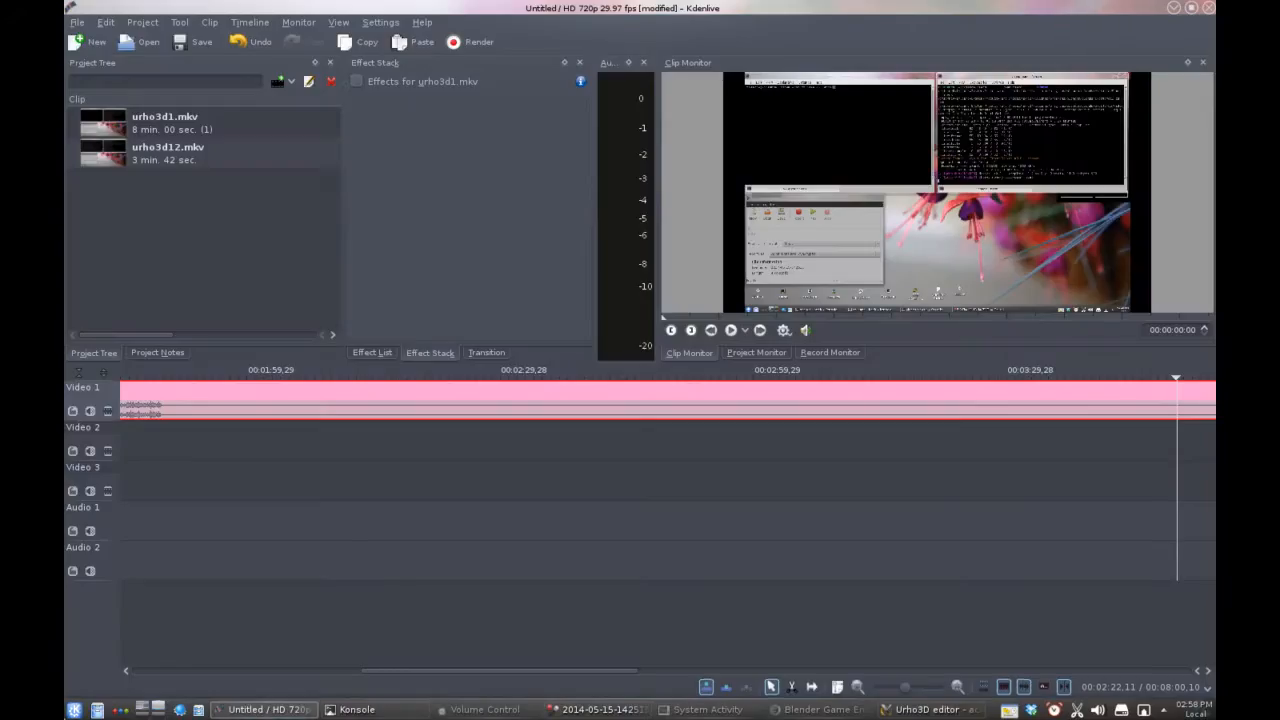
Launch gedit from the application launcher by searching for it
{"action": "left_click", "coordinate": [76, 708]}
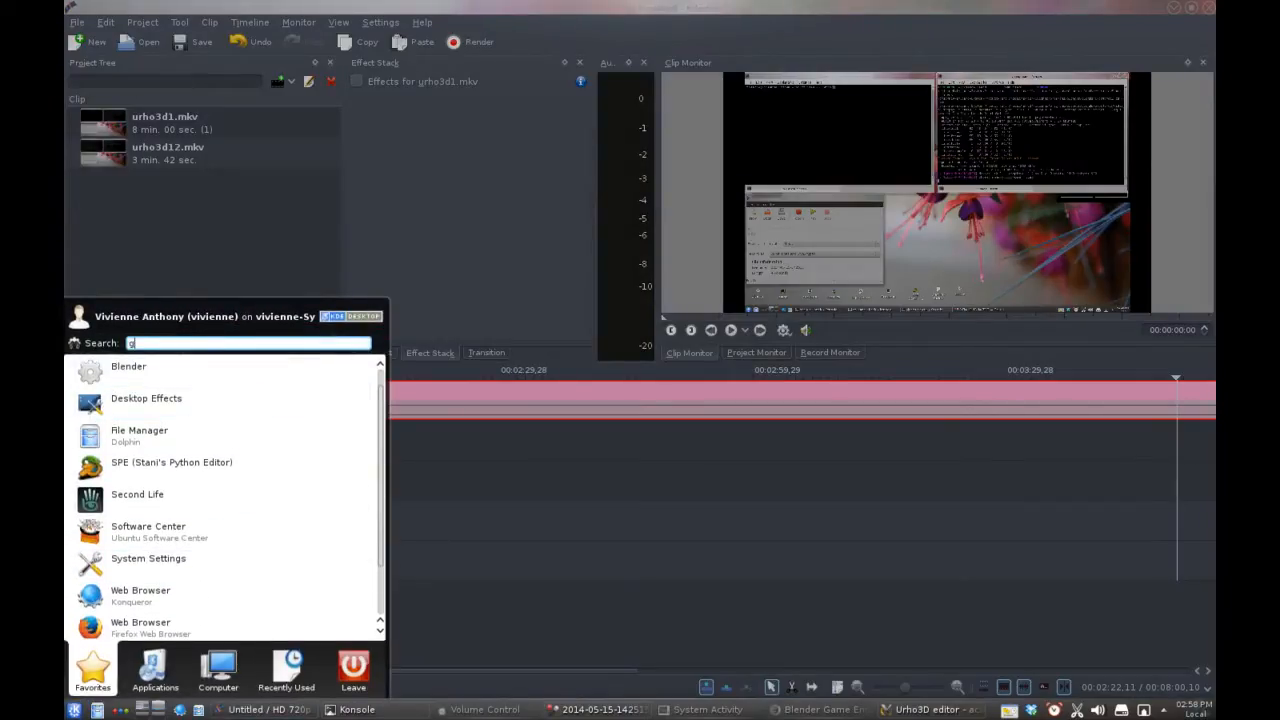
{"action": "type", "text": "edit"}
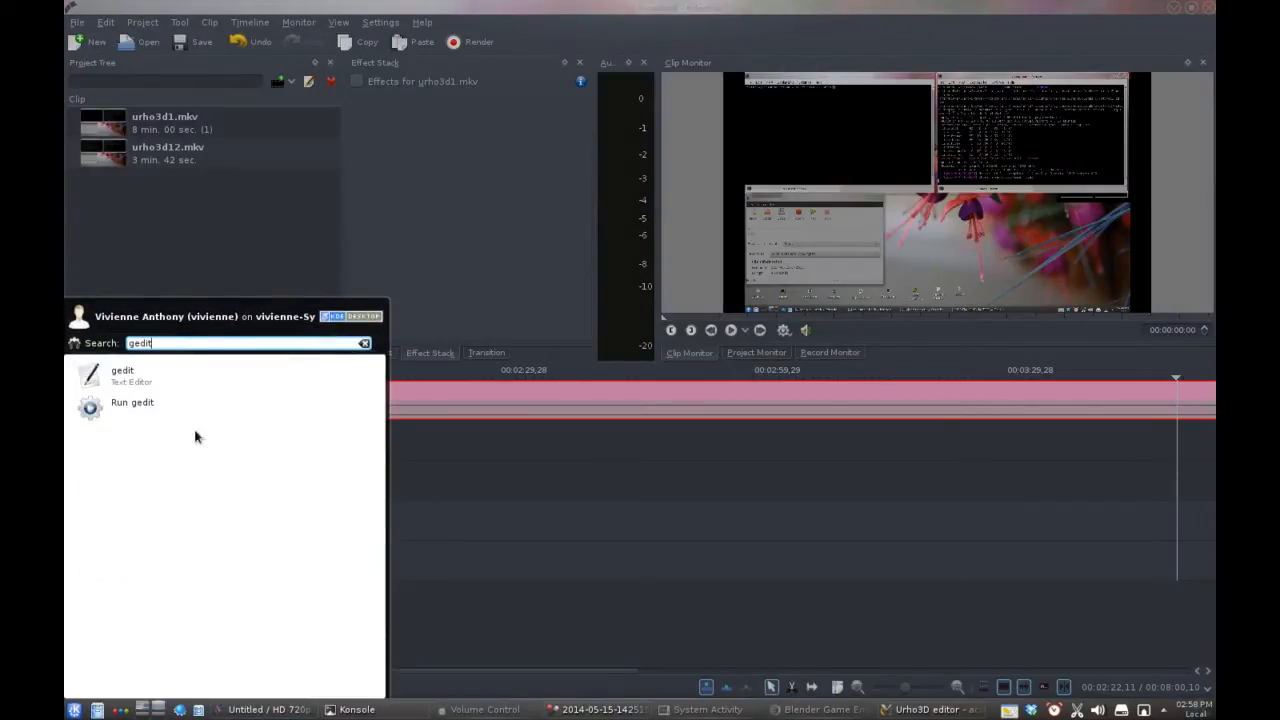
{"action": "left_click", "coordinate": [122, 376]}
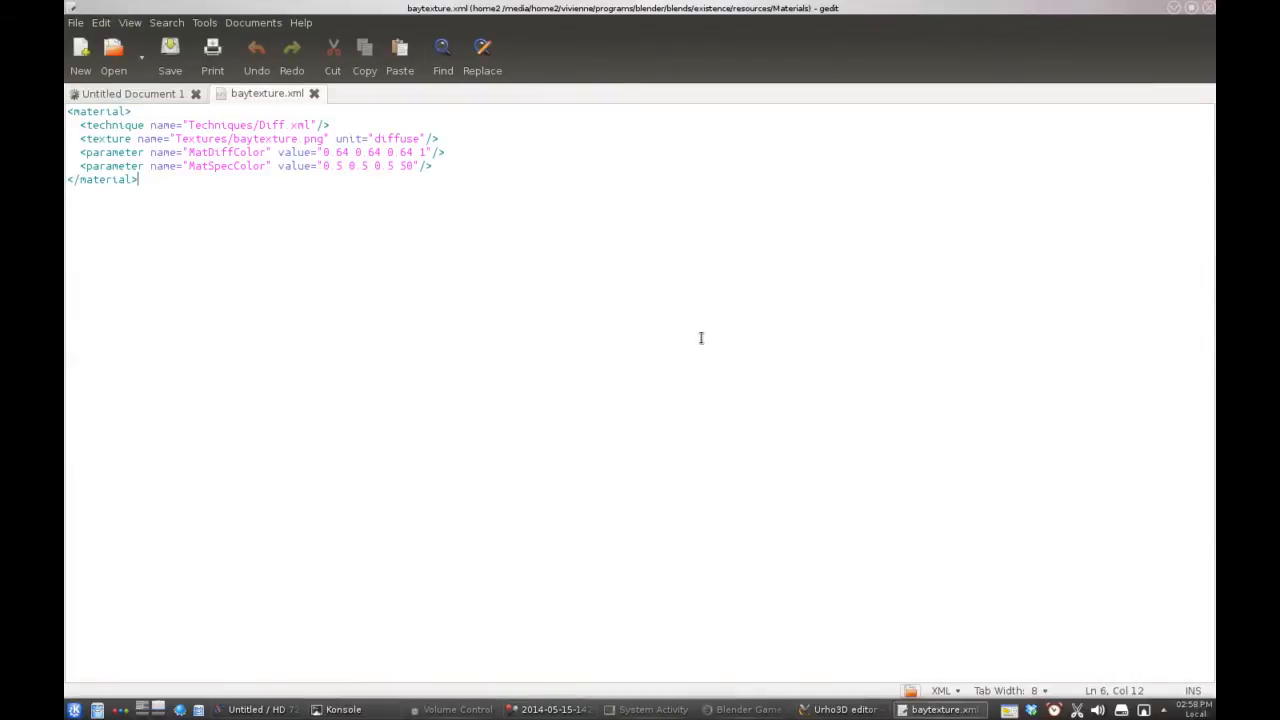
{"action": "mouse_move", "coordinate": [320, 248]}
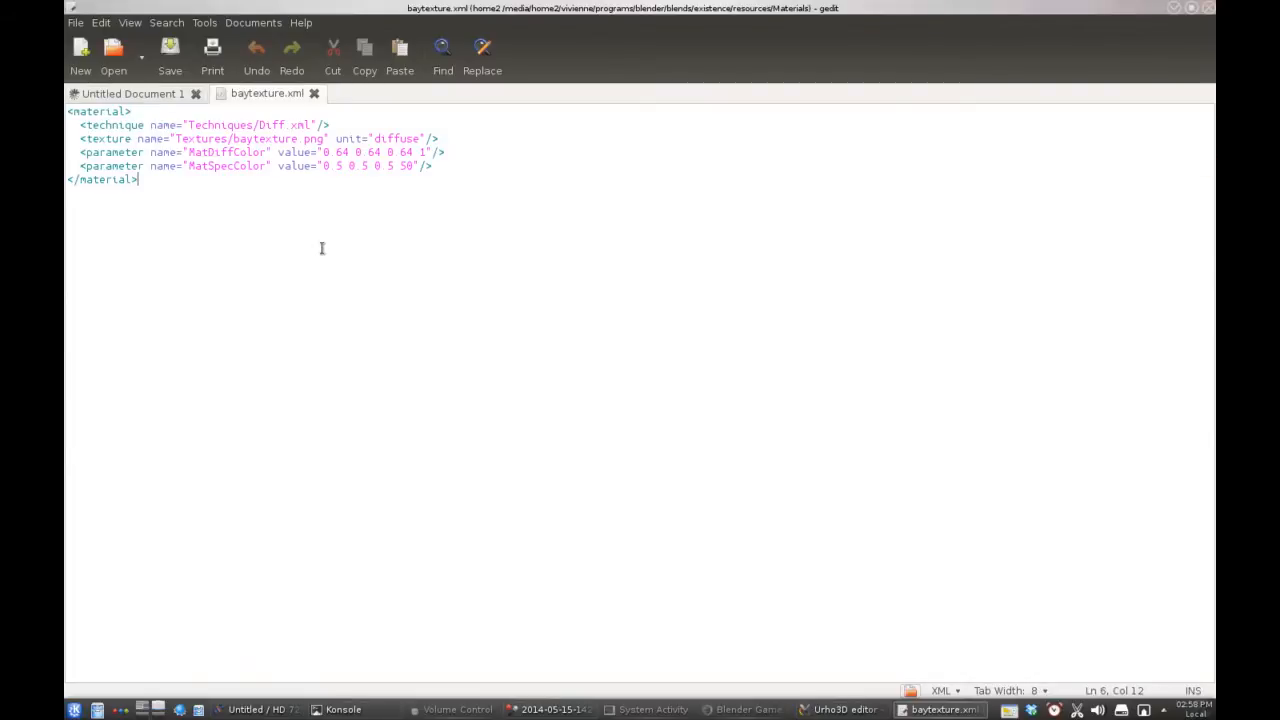
Select all of baytexture.xml's material text in gedit to inspect its technique and texture parameters
{"action": "key", "text": "ctrl+a"}
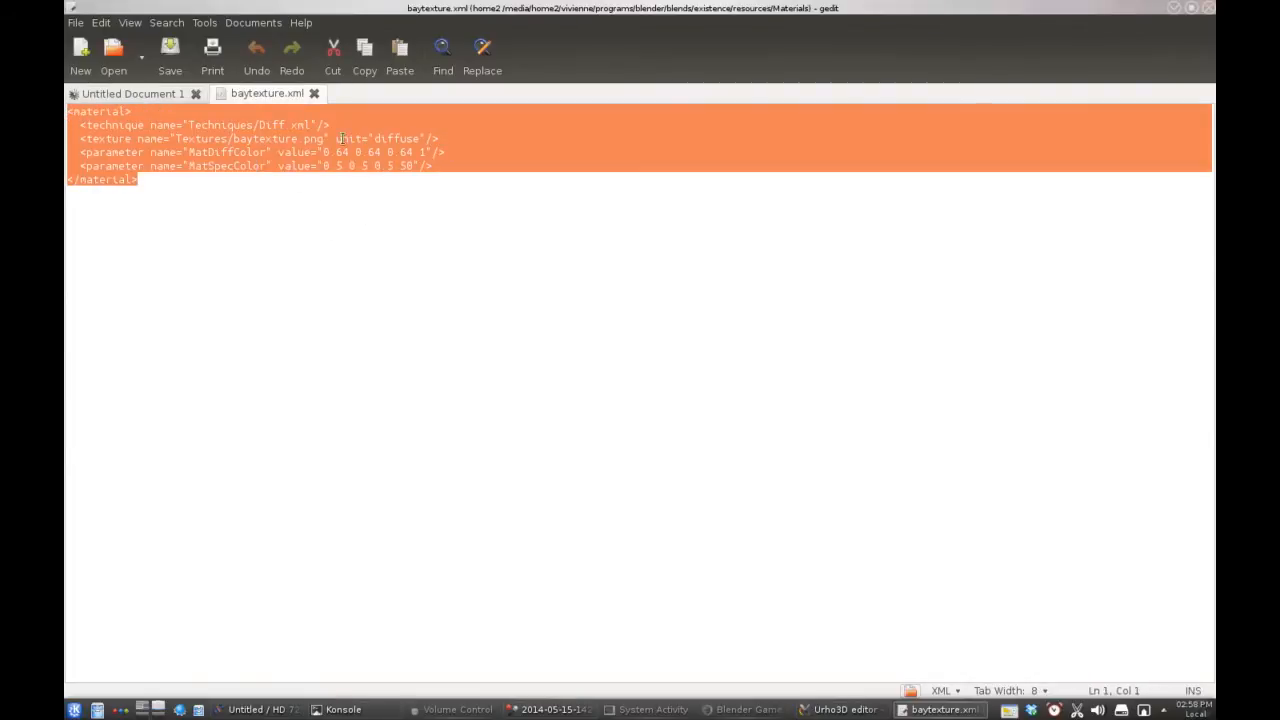
{"action": "left_click", "coordinate": [140, 180]}
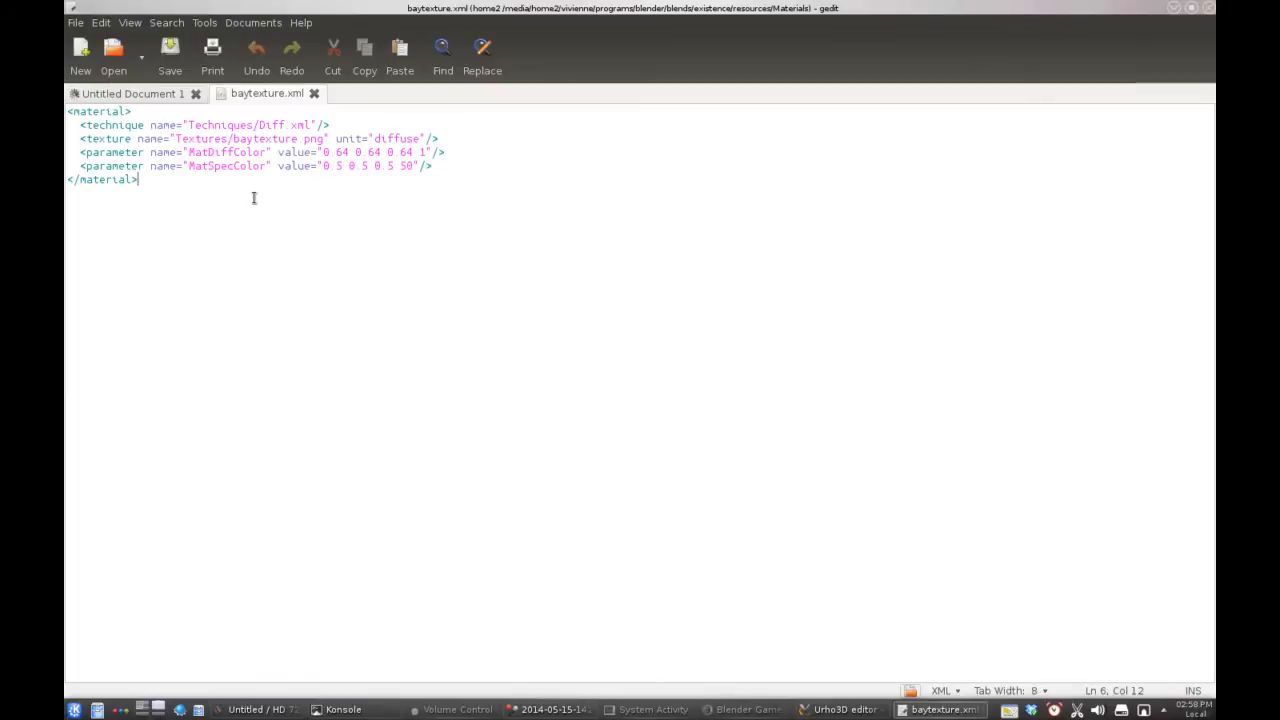
{"action": "key", "text": "ctrl+a"}
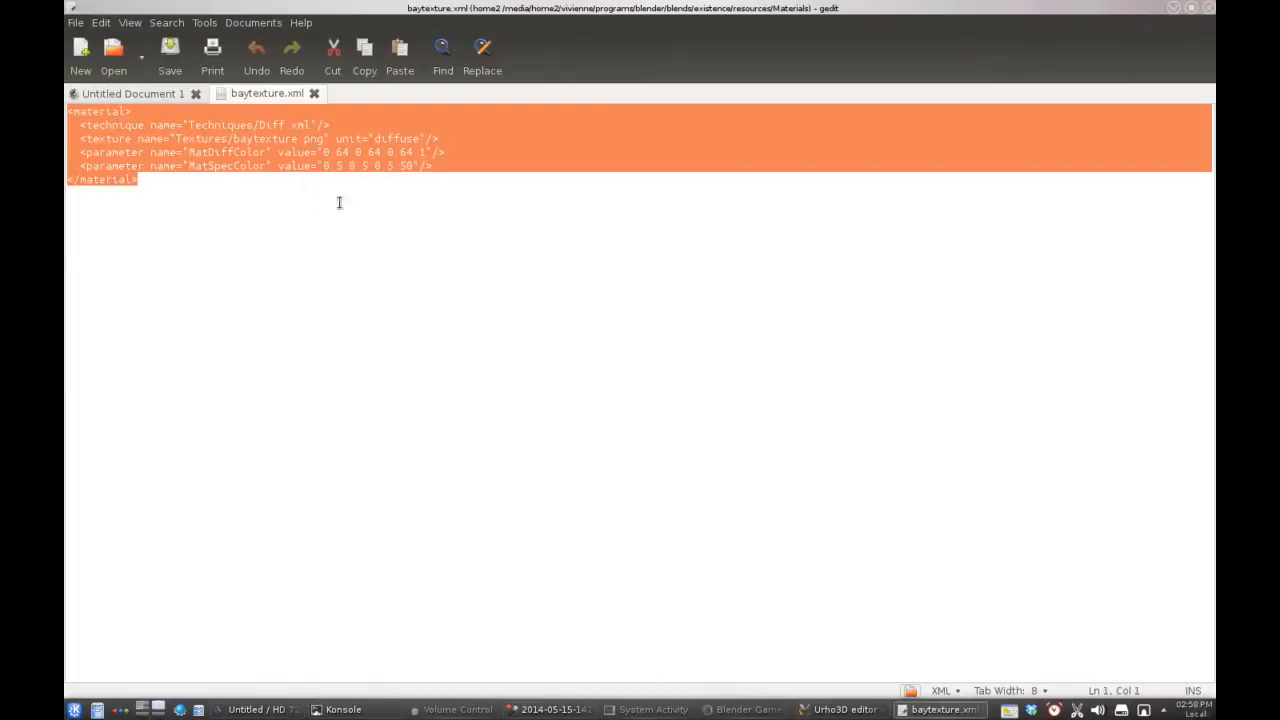
{"action": "mouse_move", "coordinate": [244, 210]}
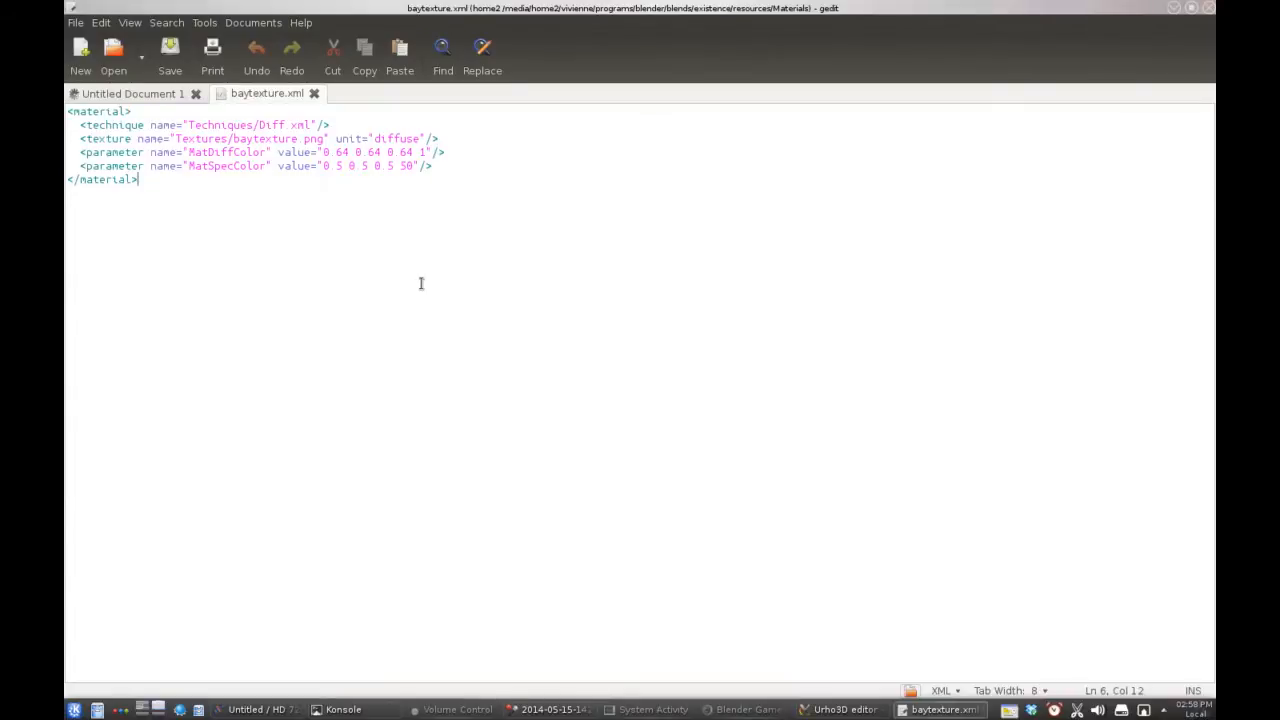
{"action": "key", "text": "ctrl+a"}
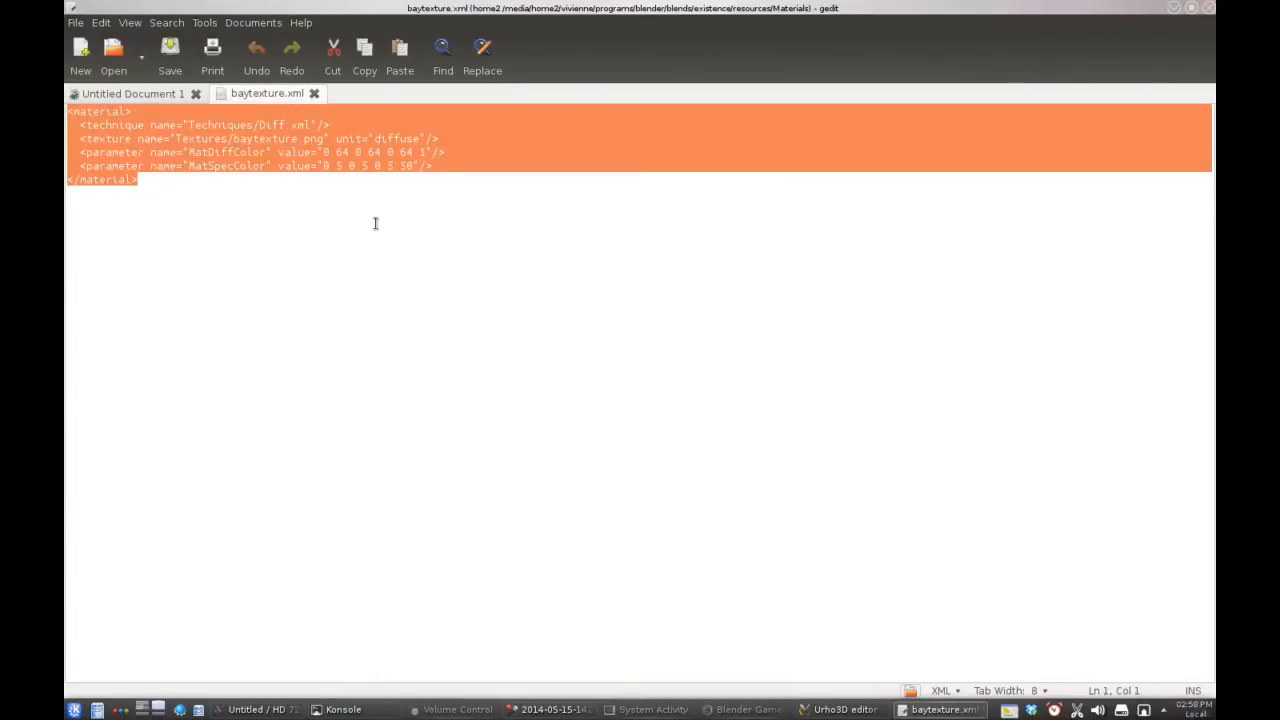
{"action": "left_click", "coordinate": [376, 166]}
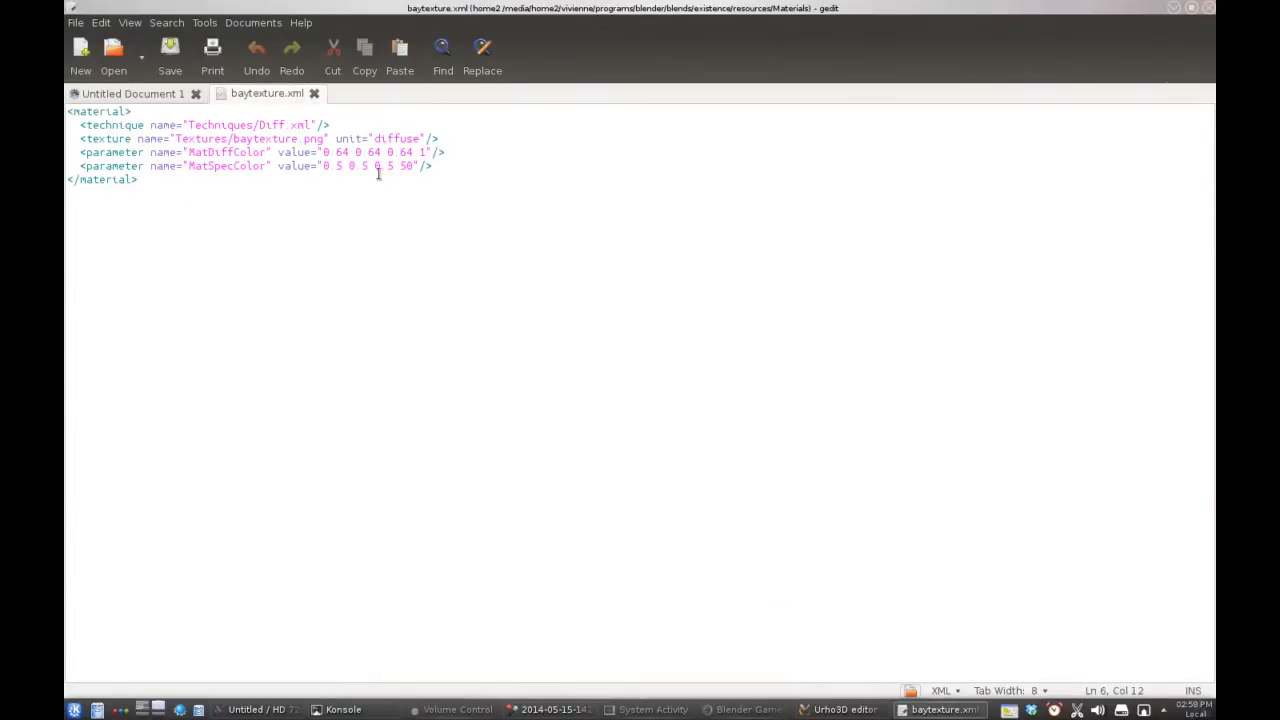
{"action": "key", "text": "ctrl+a"}
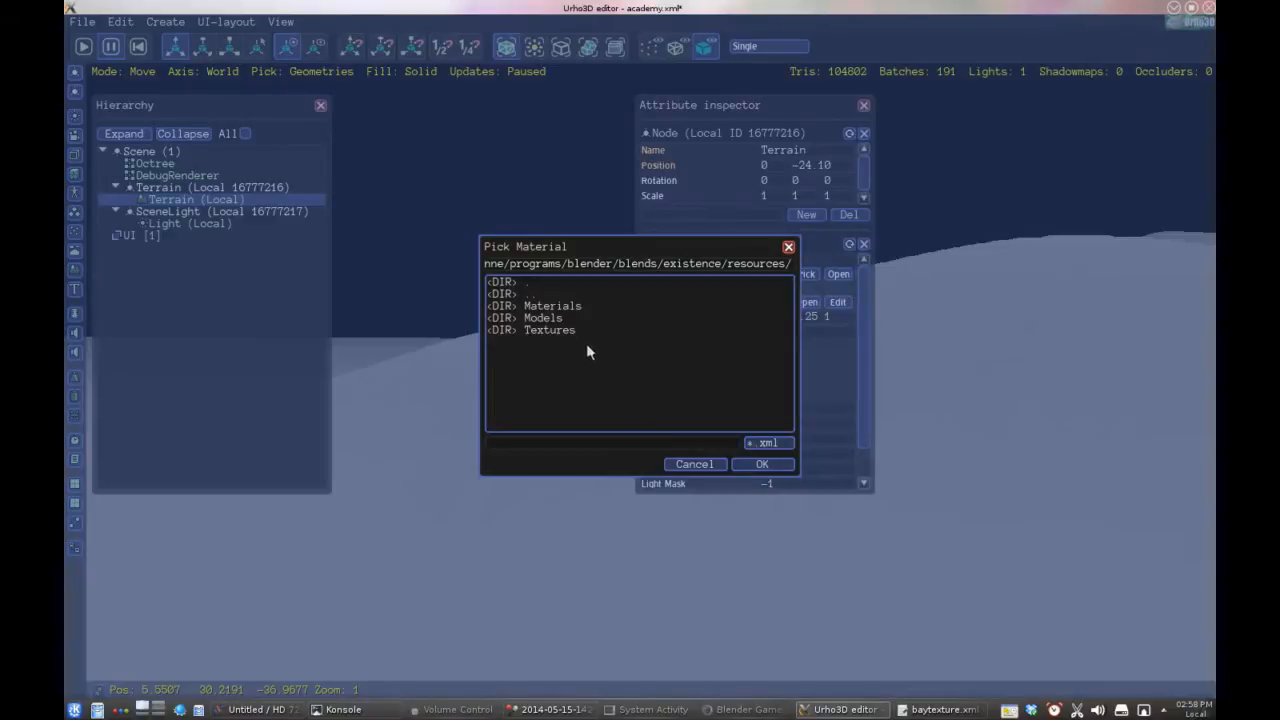
Pick baytexture.xml from the Materials folder as the terrain material and confirm
{"action": "left_click", "coordinate": [552, 304]}
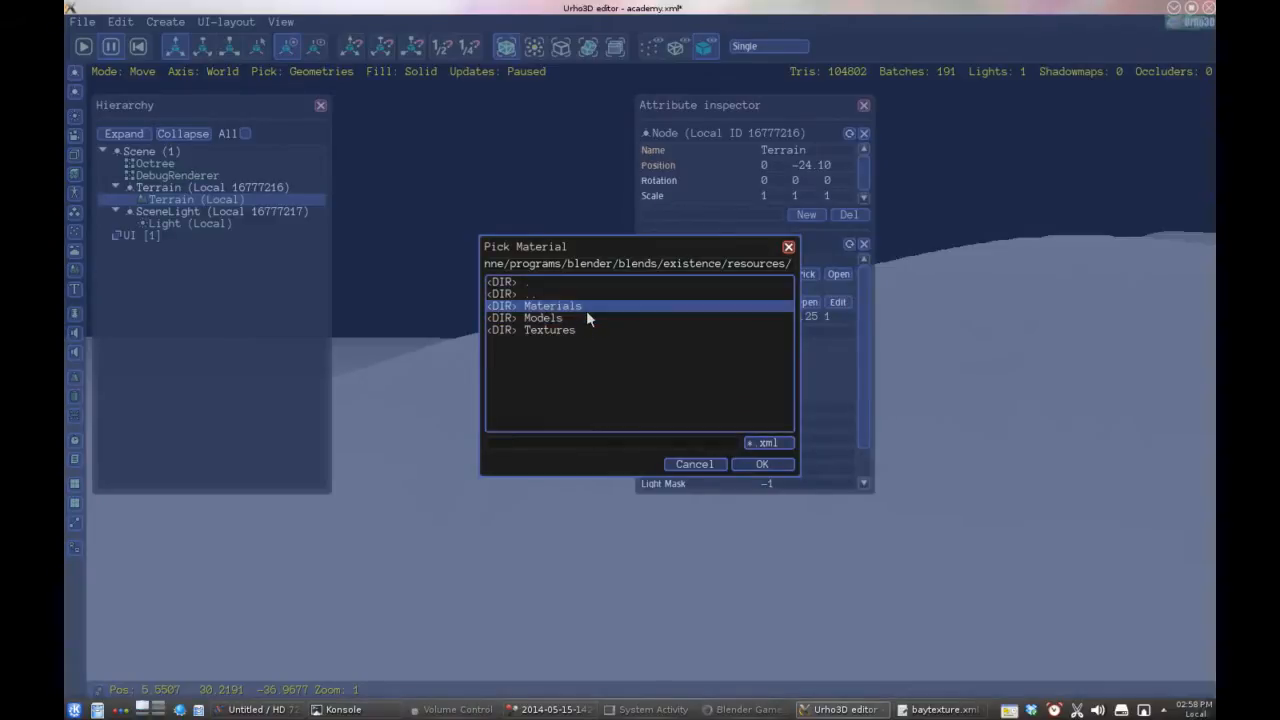
{"action": "double_click", "coordinate": [552, 304]}
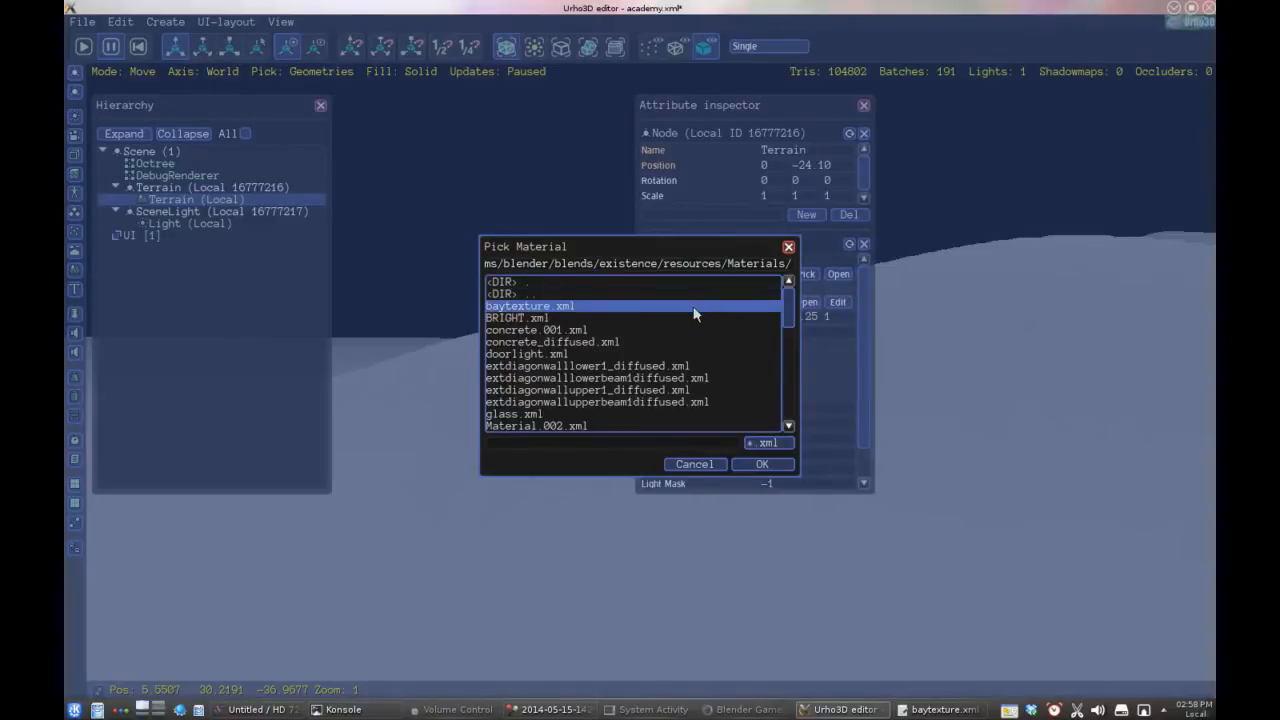
{"action": "left_click", "coordinate": [762, 464]}
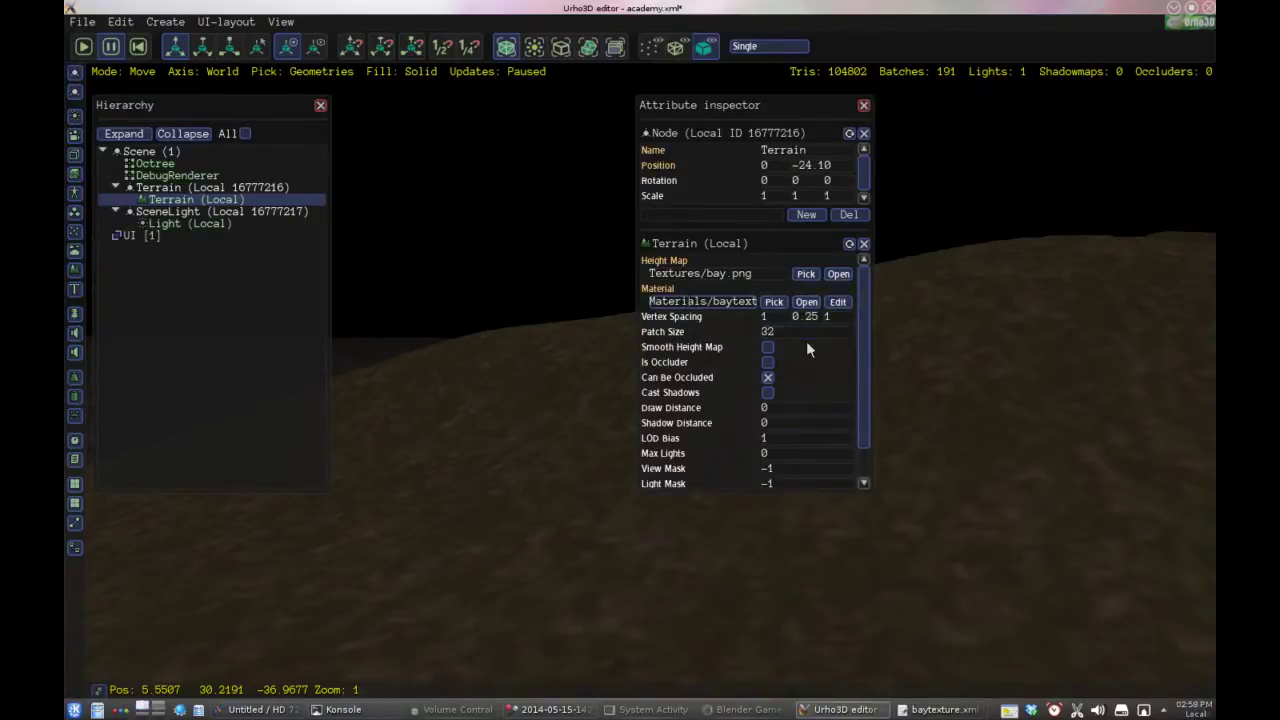
{"action": "left_click", "coordinate": [768, 376]}
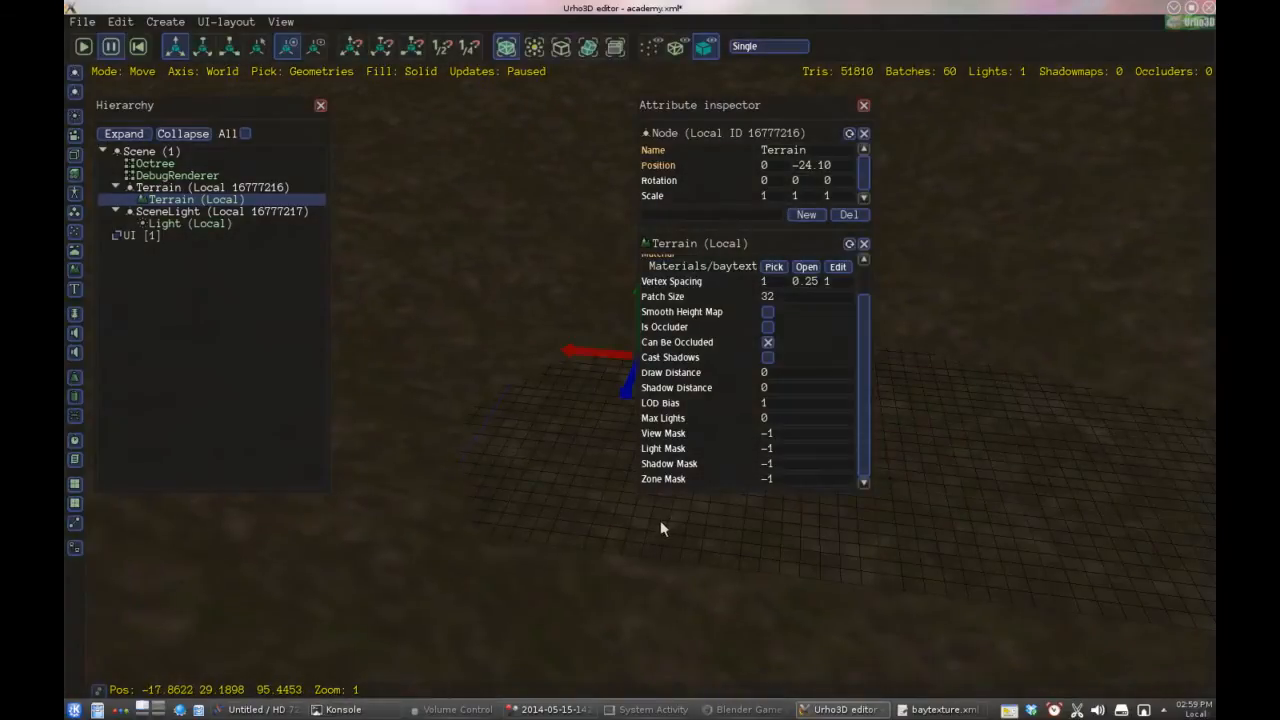
Select the SceneLight node to show its directional light attributes with 0.4 brightness multiplier
{"action": "left_click", "coordinate": [188, 224]}
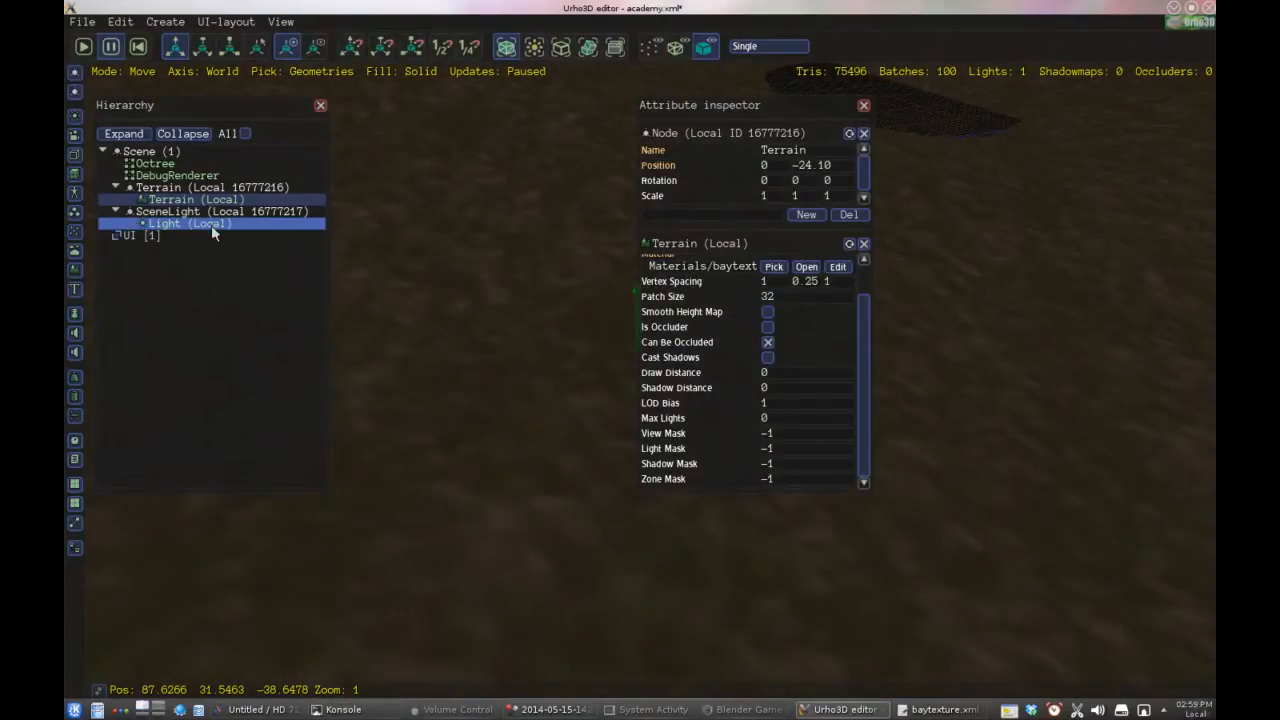
{"action": "left_click", "coordinate": [168, 212]}
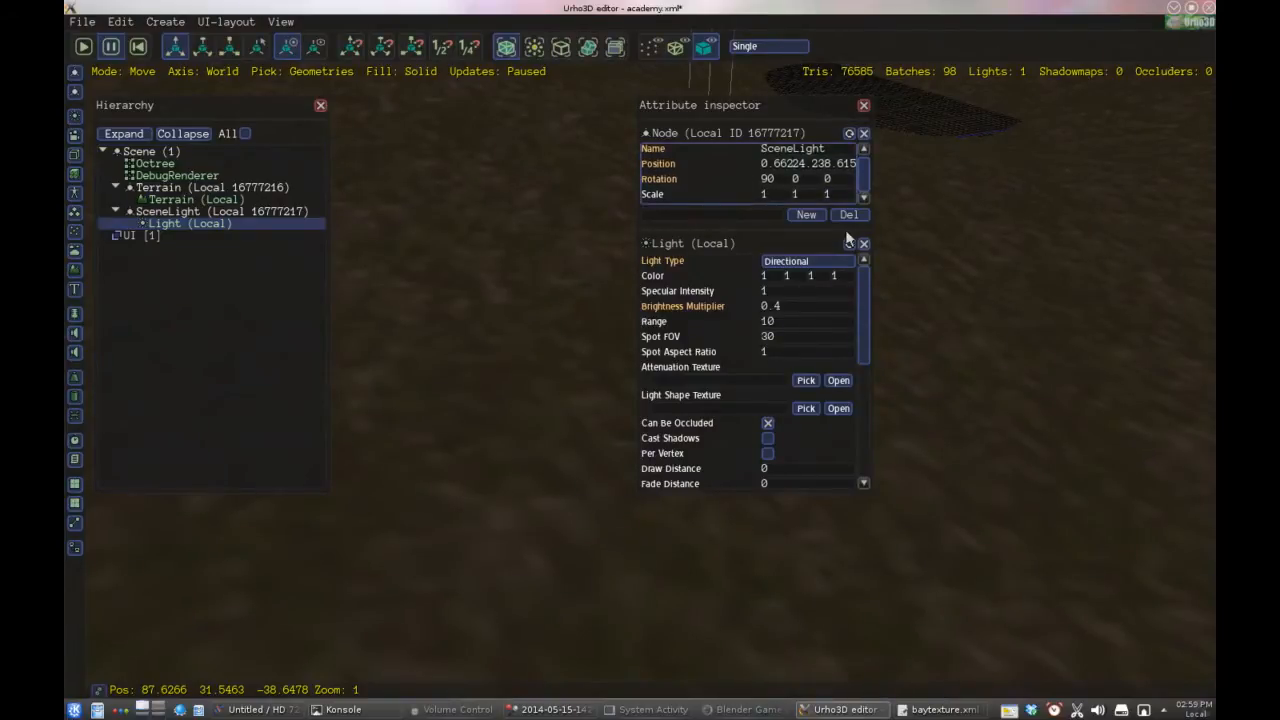
{"action": "mouse_move", "coordinate": [738, 174]}
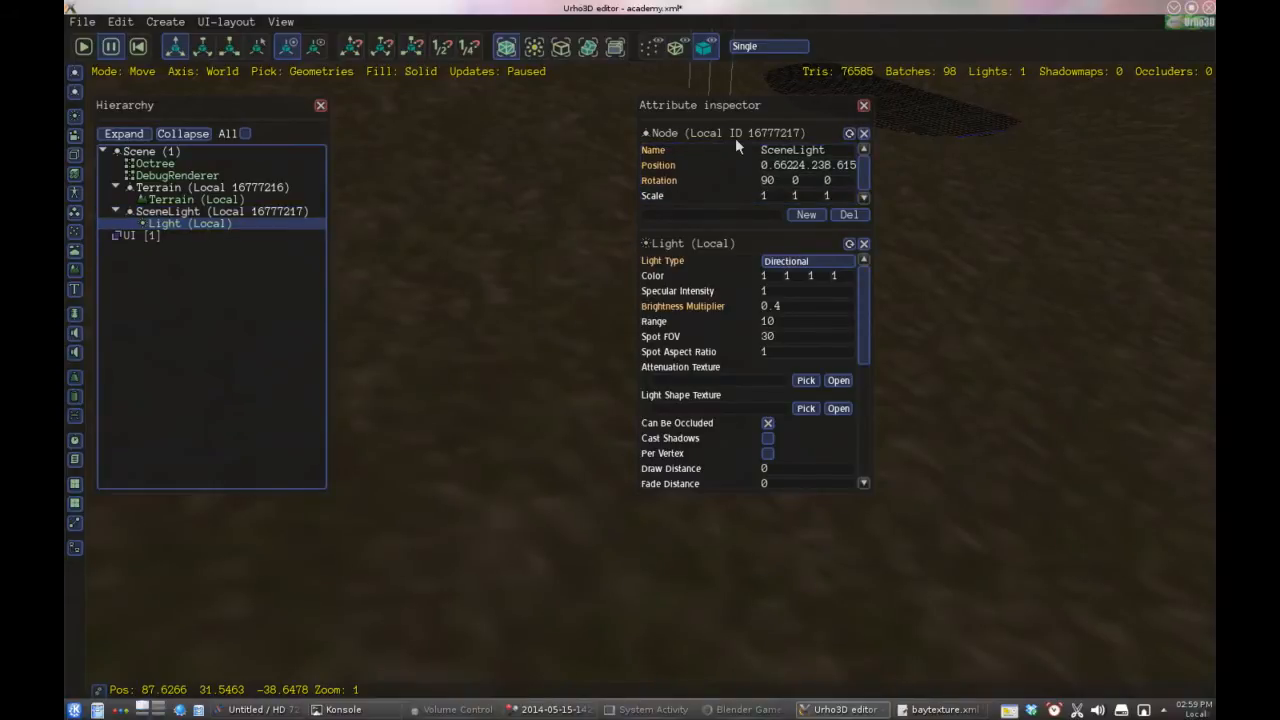
{"action": "mouse_move", "coordinate": [752, 140]}
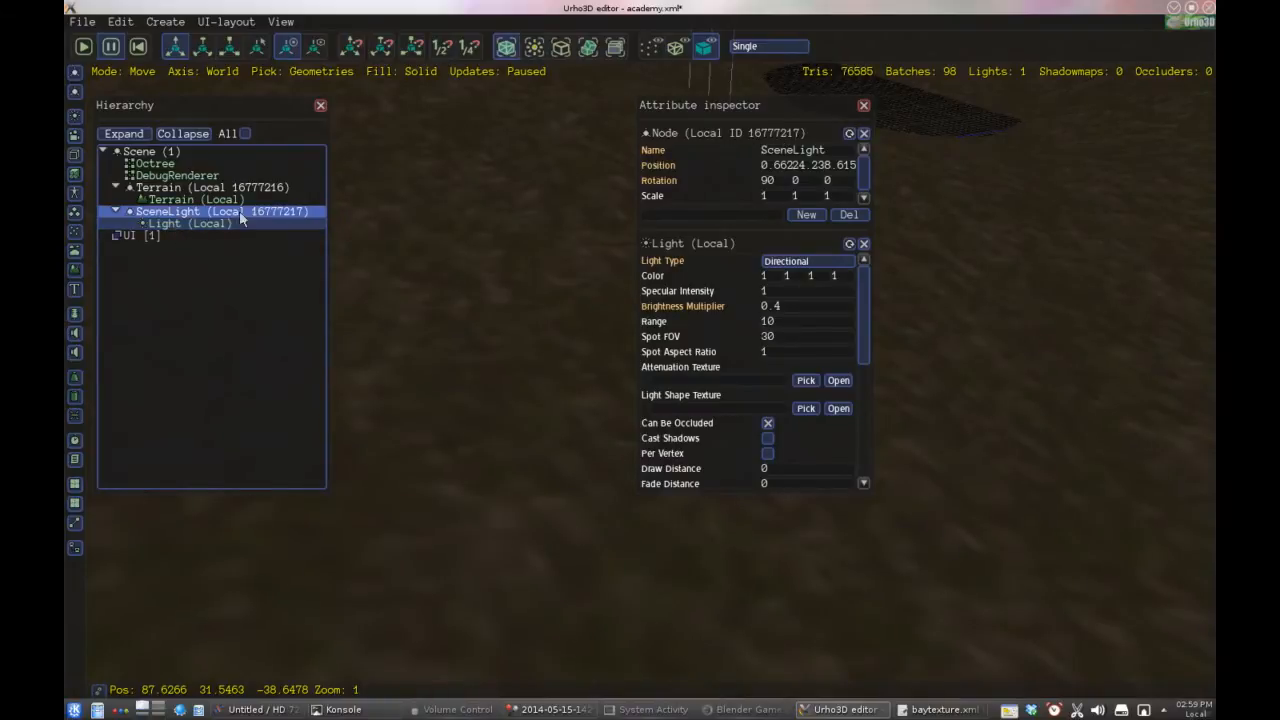
{"action": "left_click", "coordinate": [184, 224]}
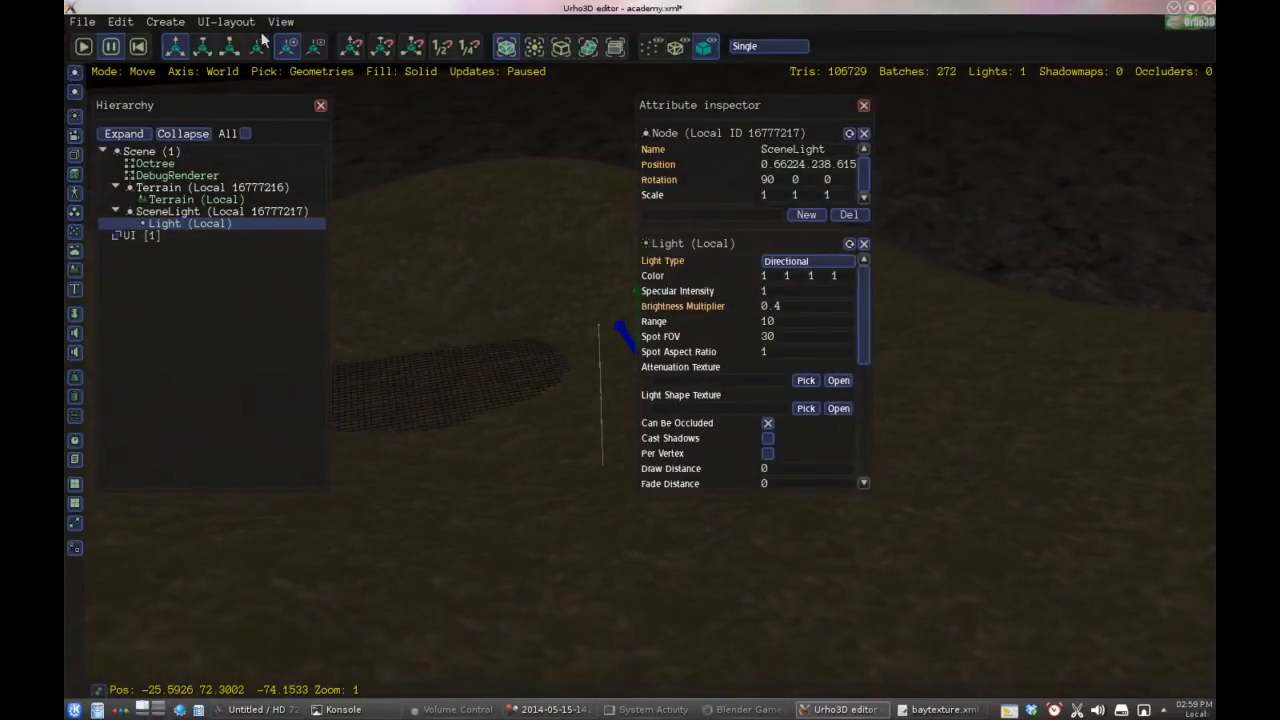
Switch to Rotate mode via the View menu and tilt the SceneLight to about 55.738 degrees
{"action": "left_click", "coordinate": [280, 20]}
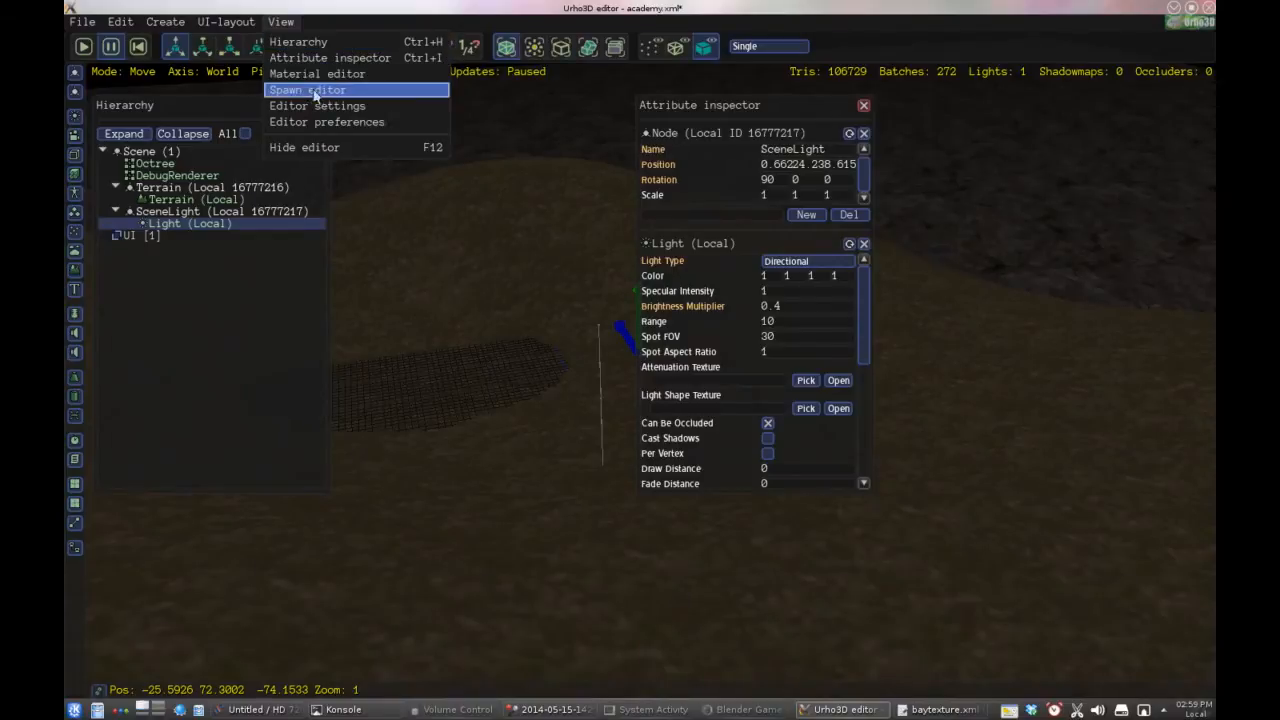
{"action": "mouse_move", "coordinate": [324, 42]}
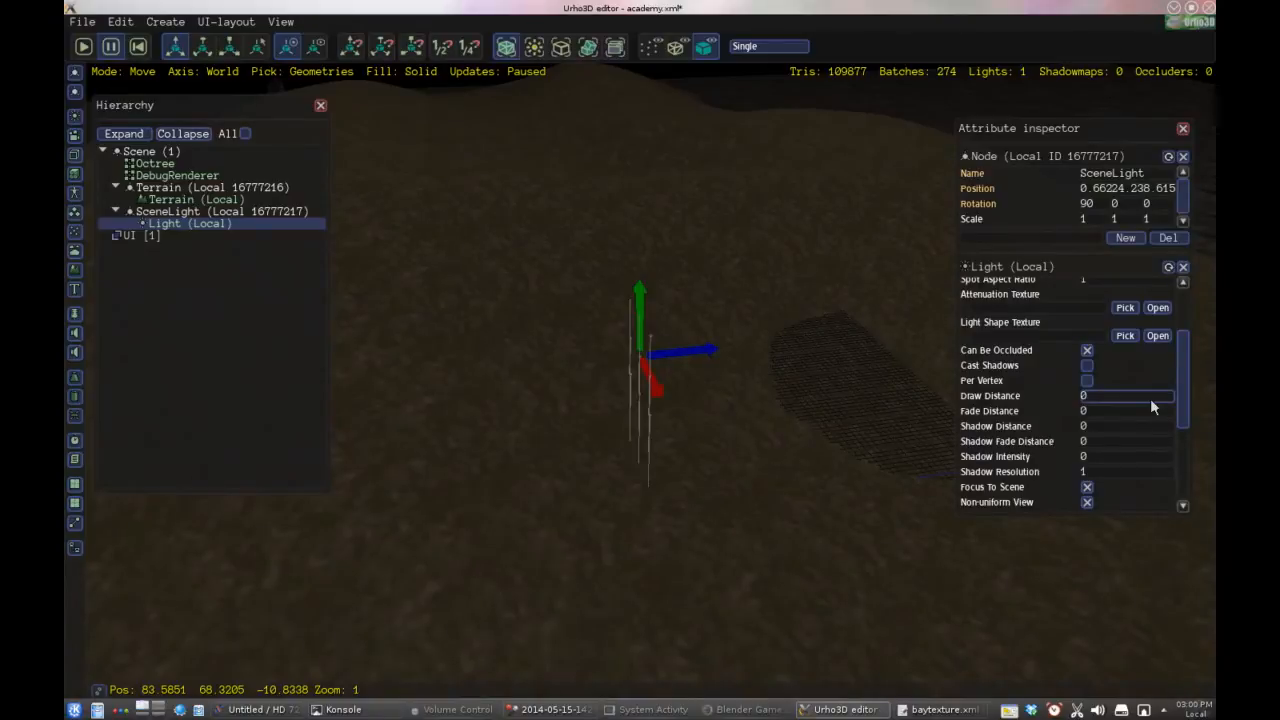
{"action": "scroll", "scroll_direction": "down", "scroll_amount": 3}
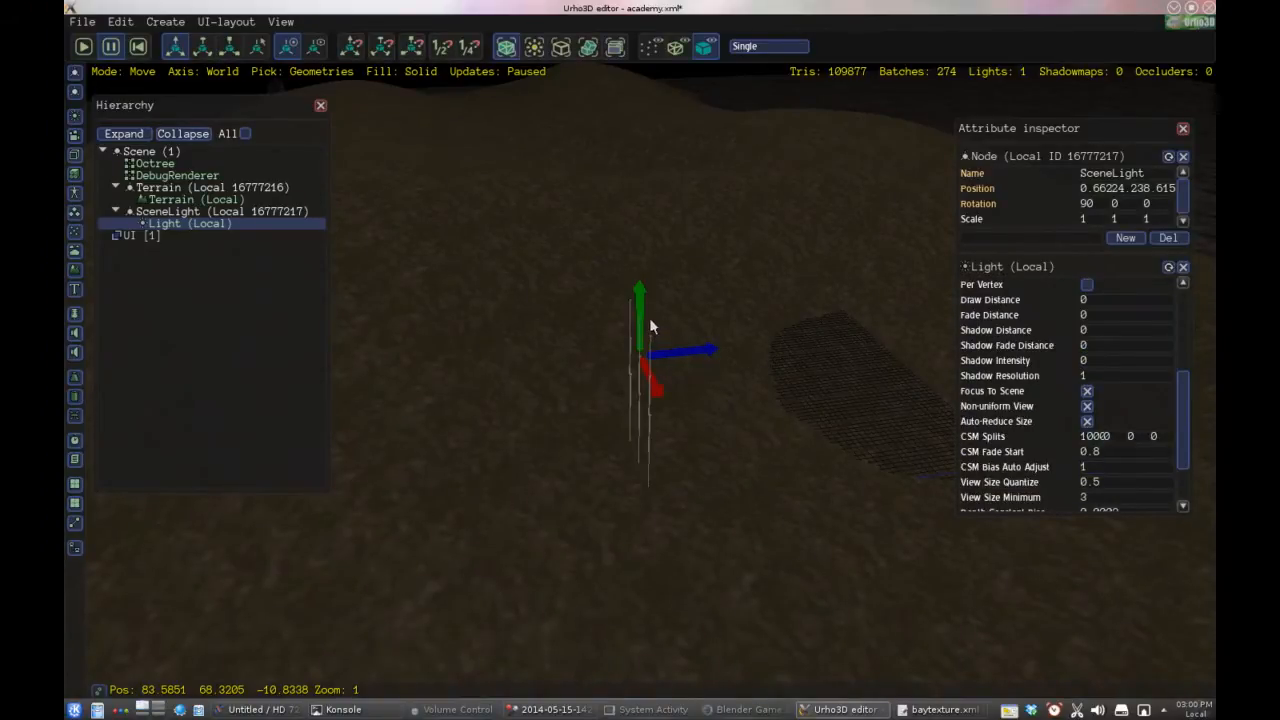
{"action": "left_click", "coordinate": [204, 44]}
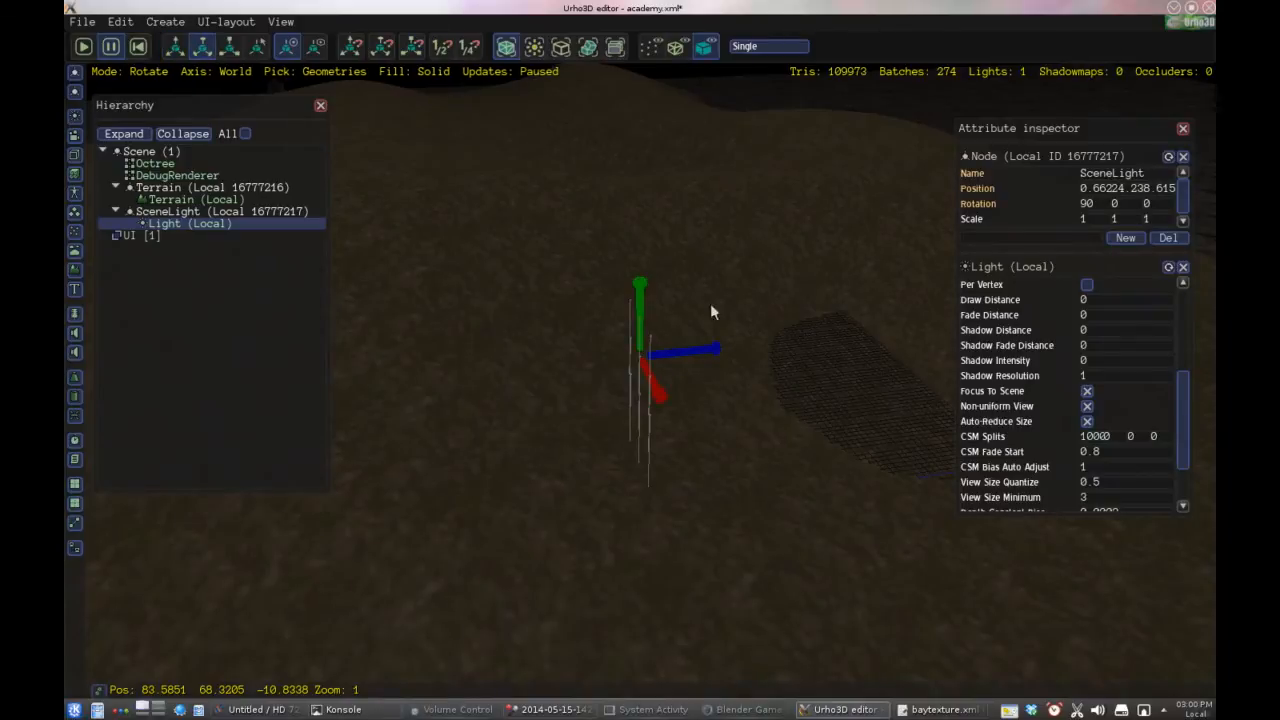
{"action": "mouse_move", "coordinate": [658, 400]}
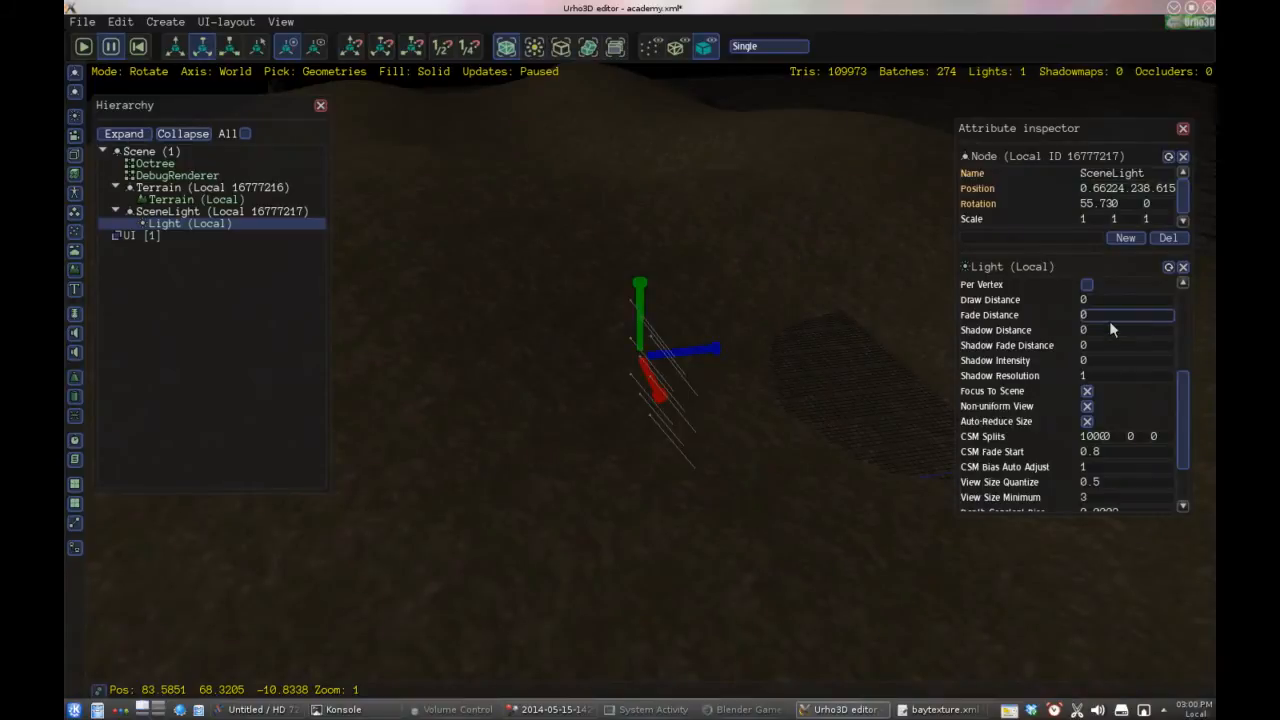
{"action": "mouse_move", "coordinate": [1112, 378]}
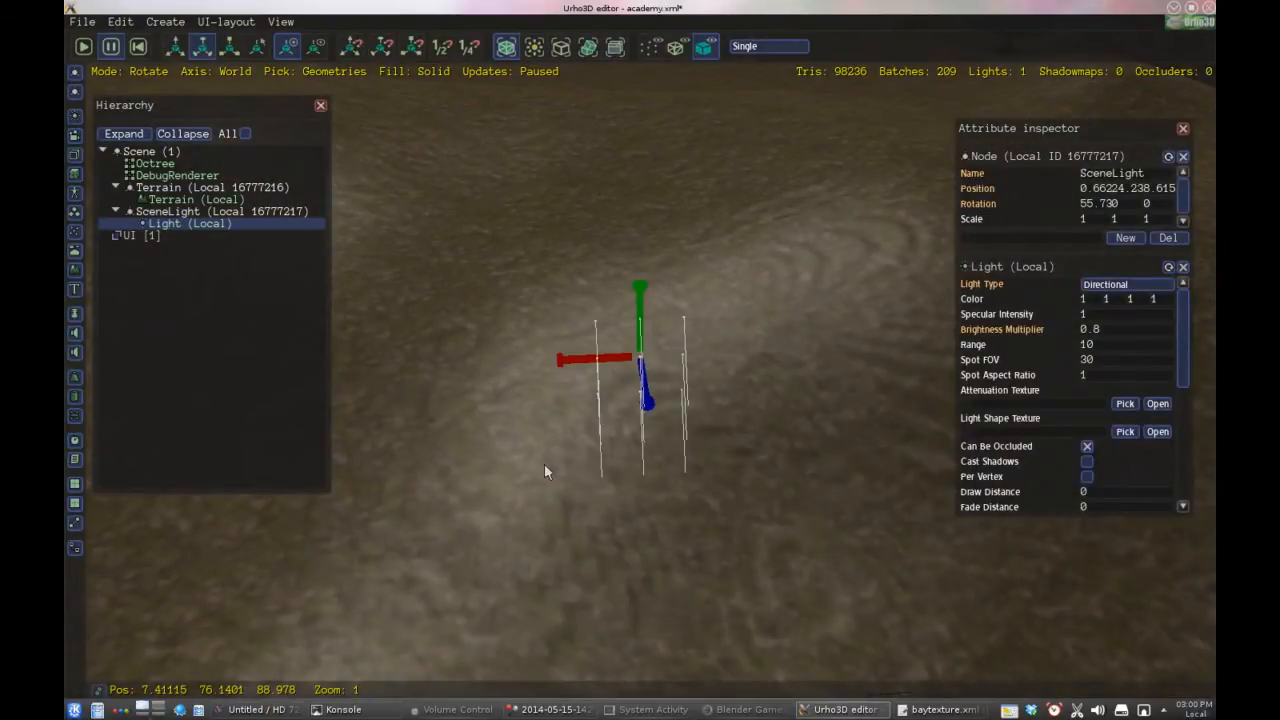
{"action": "mouse_move", "coordinate": [1120, 310]}
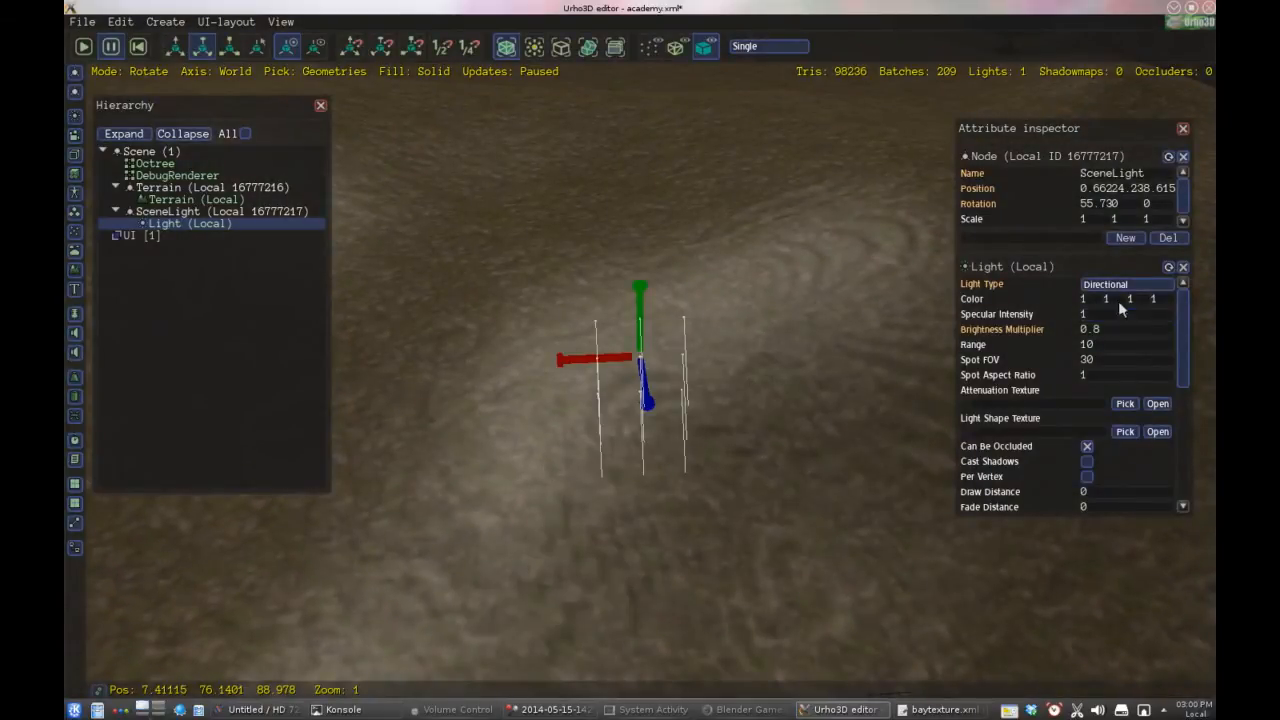
Review the Terrain's settings, then select the SceneLight to set Specular Intensity to 0
{"action": "left_click", "coordinate": [196, 200]}
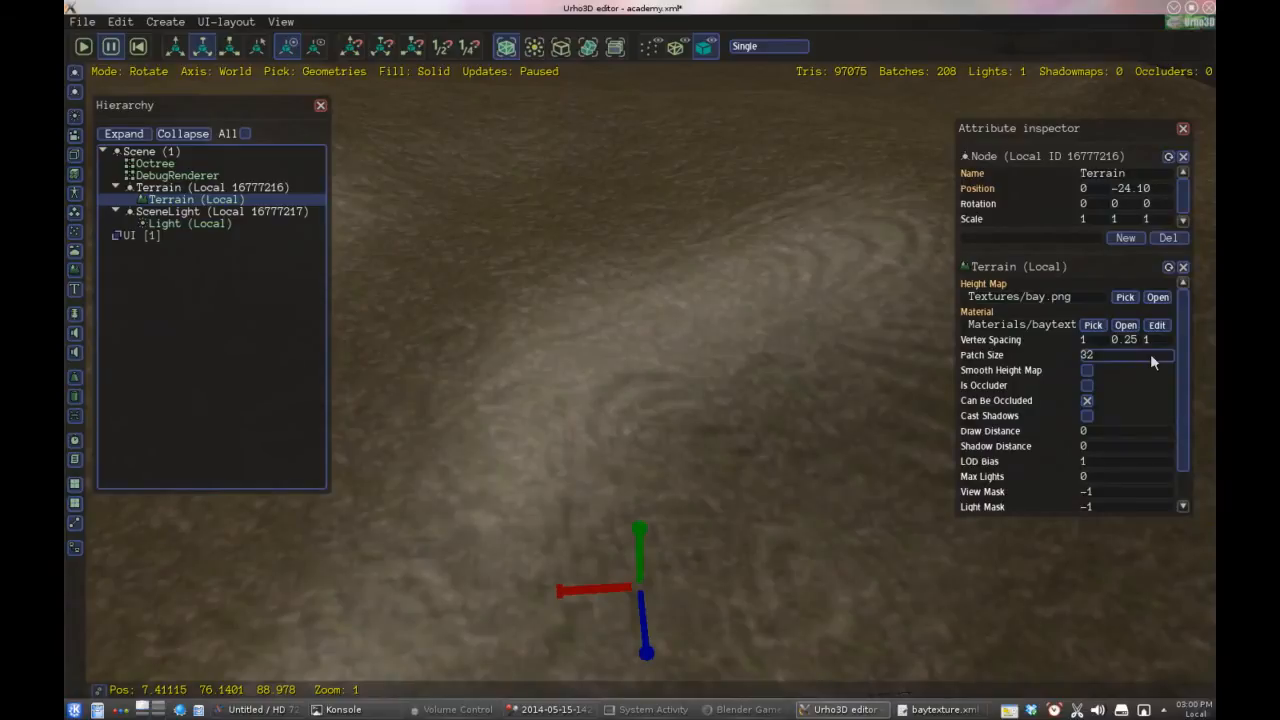
{"action": "scroll", "scroll_direction": "down", "scroll_amount": 3}
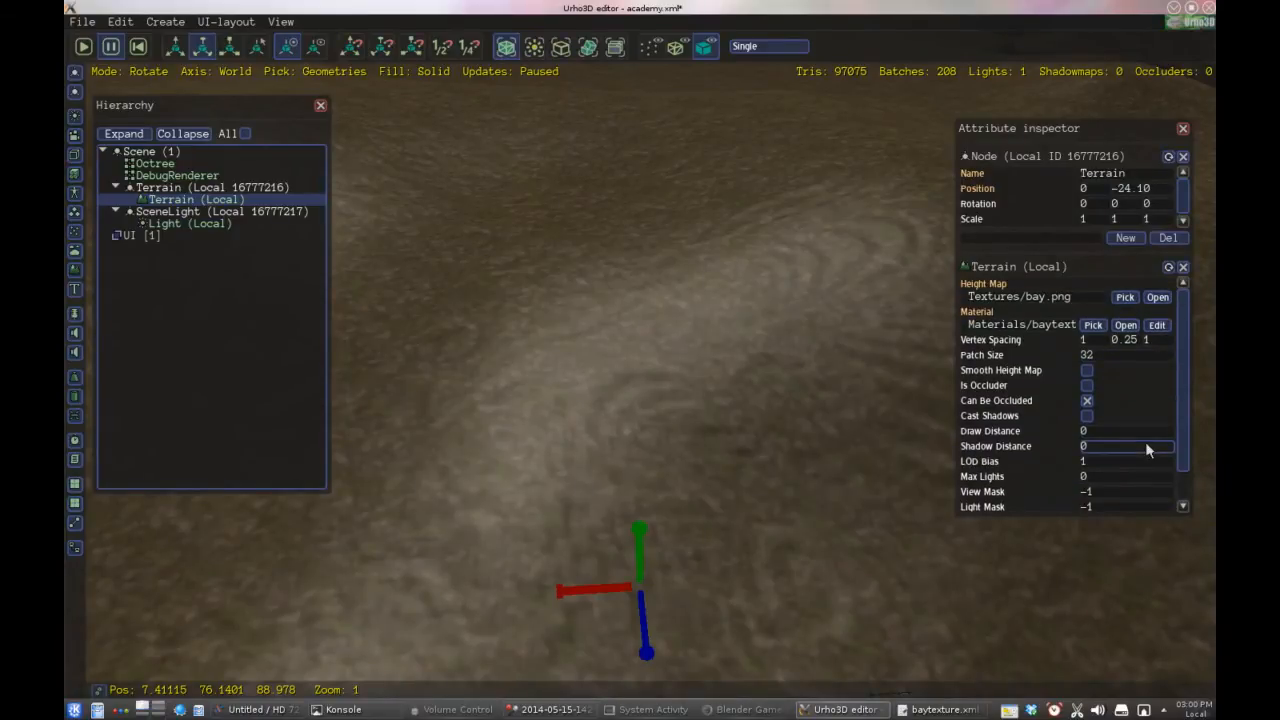
{"action": "scroll", "scroll_direction": "down", "scroll_amount": 3}
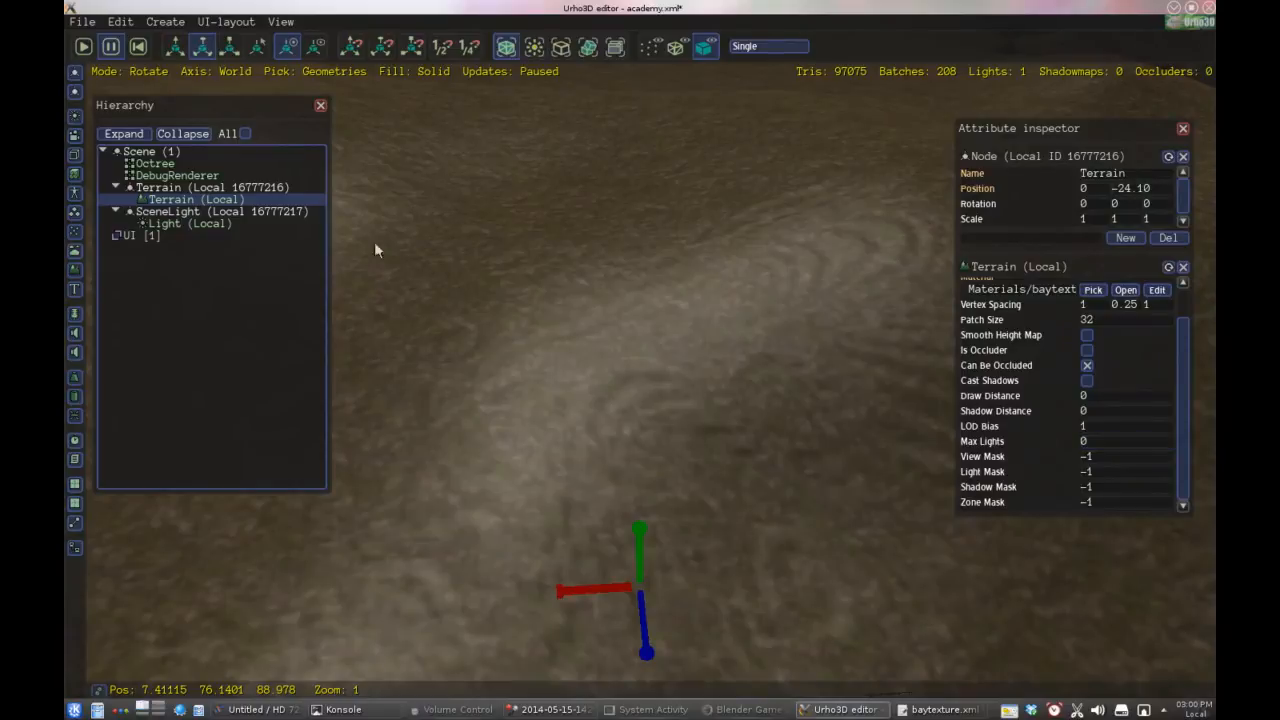
{"action": "left_click", "coordinate": [184, 224]}
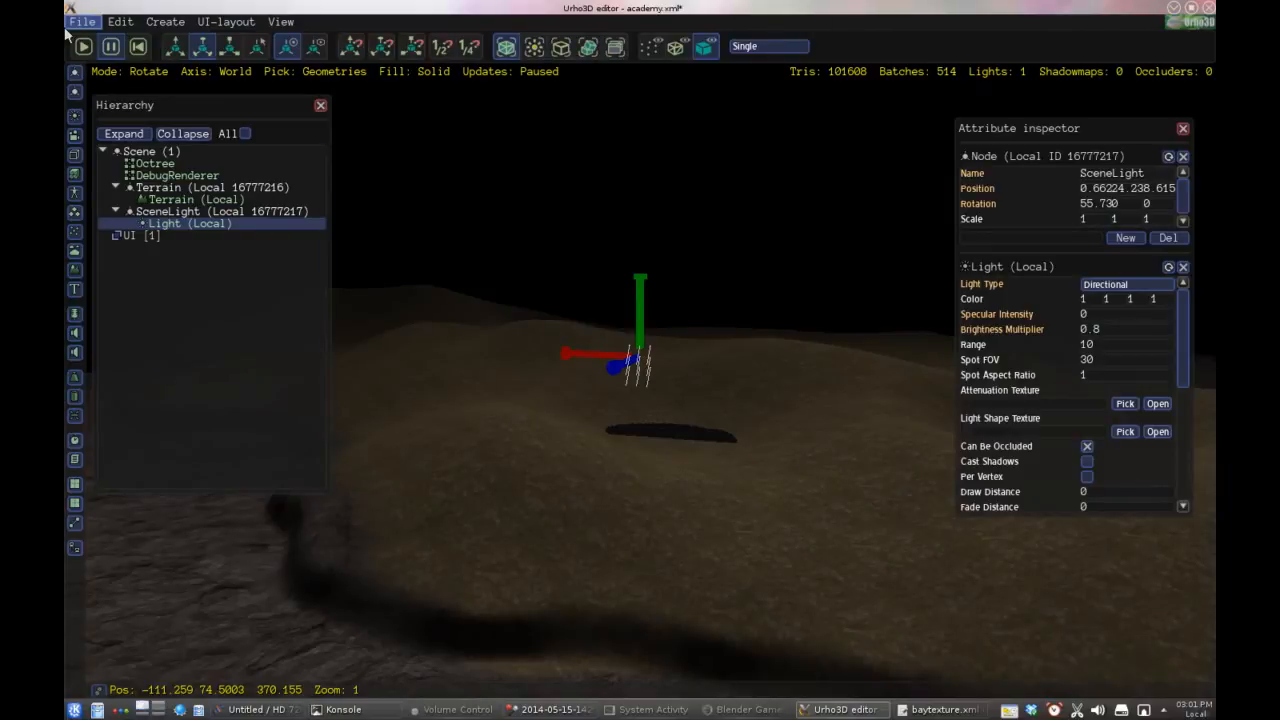
Save the academy.xml scene via File > Save scene
{"action": "left_click", "coordinate": [84, 20]}
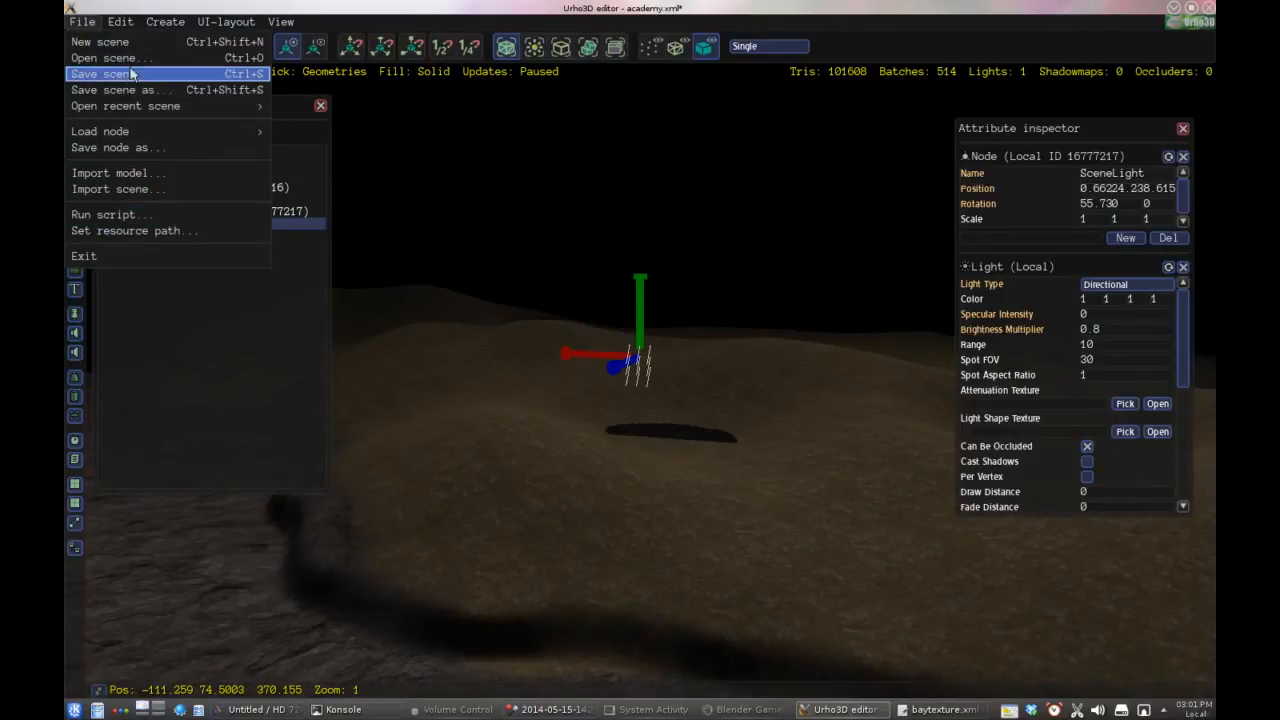
{"action": "left_click", "coordinate": [110, 74]}
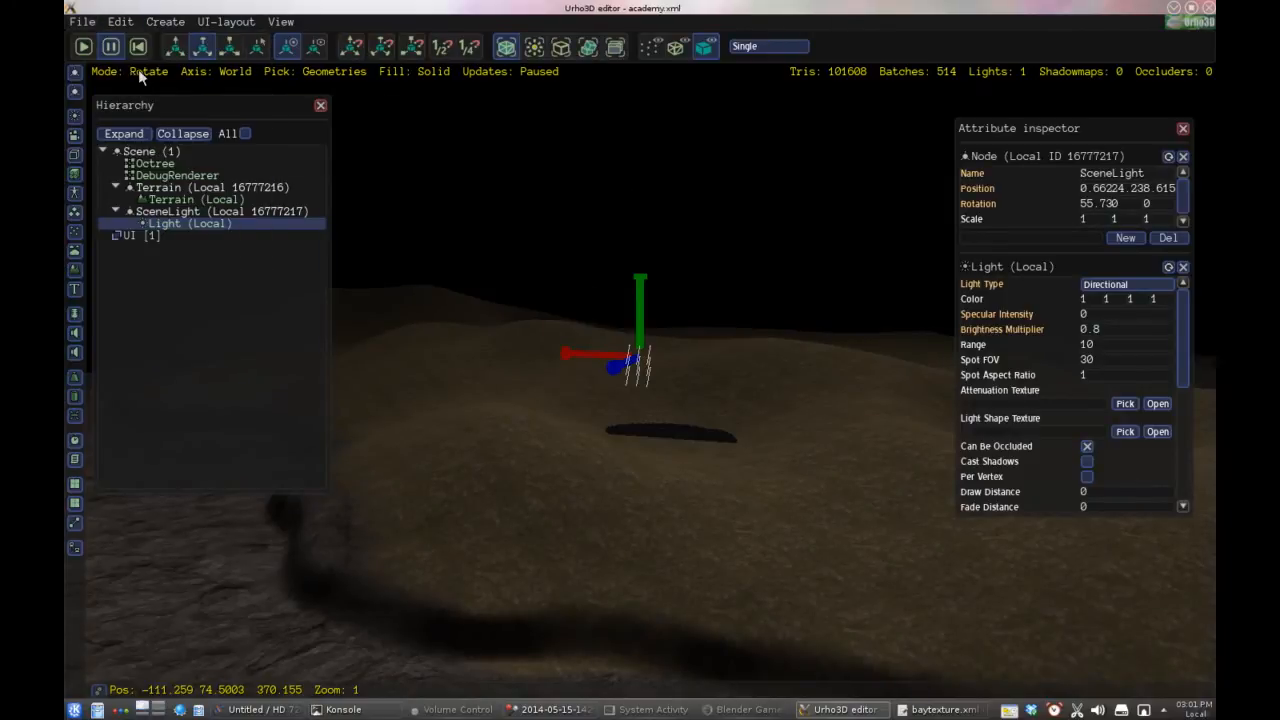